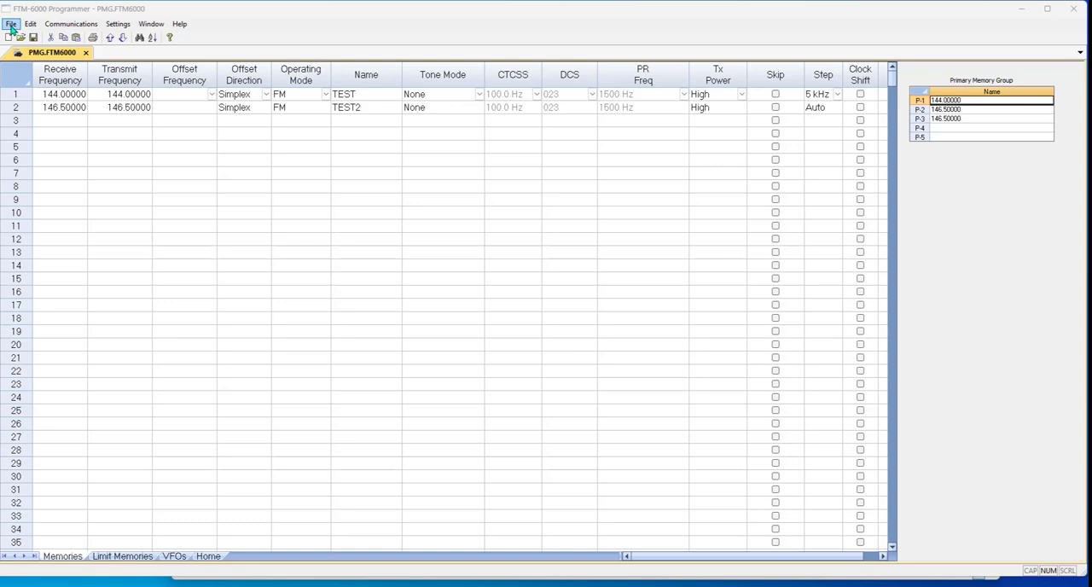
Step: Launch a RepeaterBook repeater search from File > External Data
{"action": "left_click", "coordinate": [11, 23]}
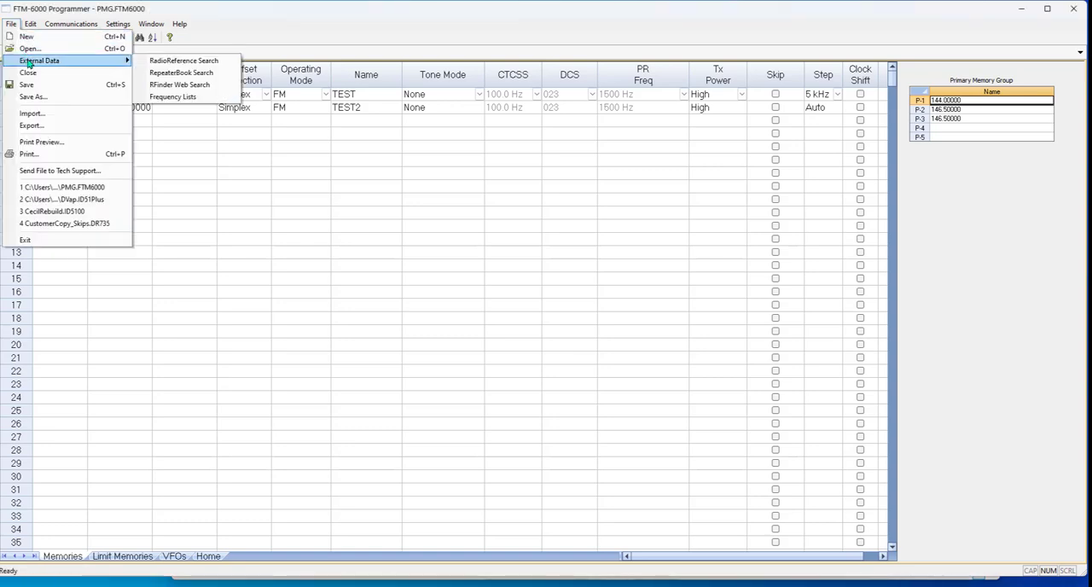
{"action": "left_click", "coordinate": [181, 72]}
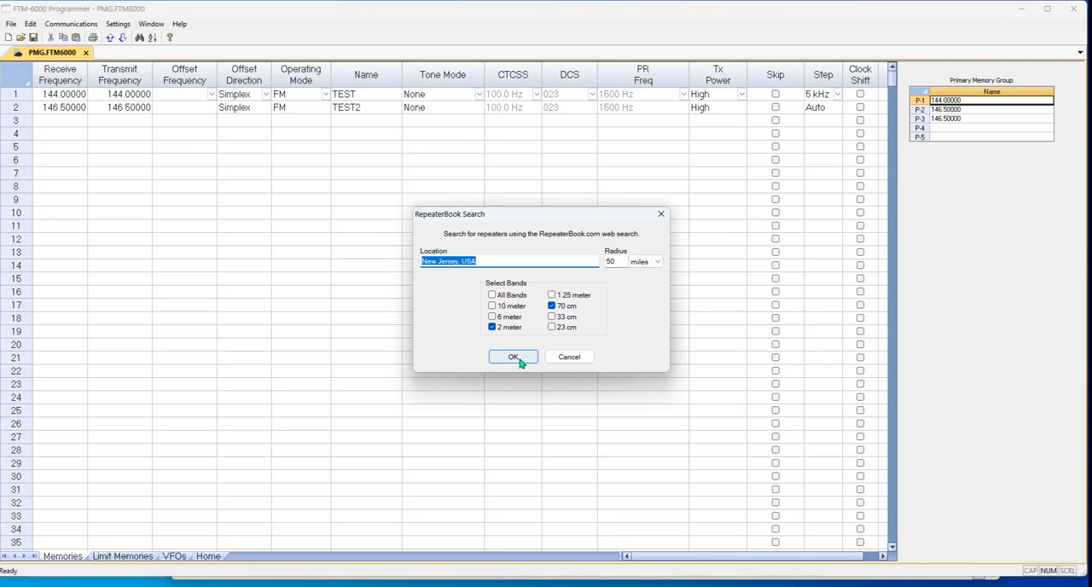
Step: Run the New Jersey search and sort the results by State column
{"action": "left_click", "coordinate": [513, 356]}
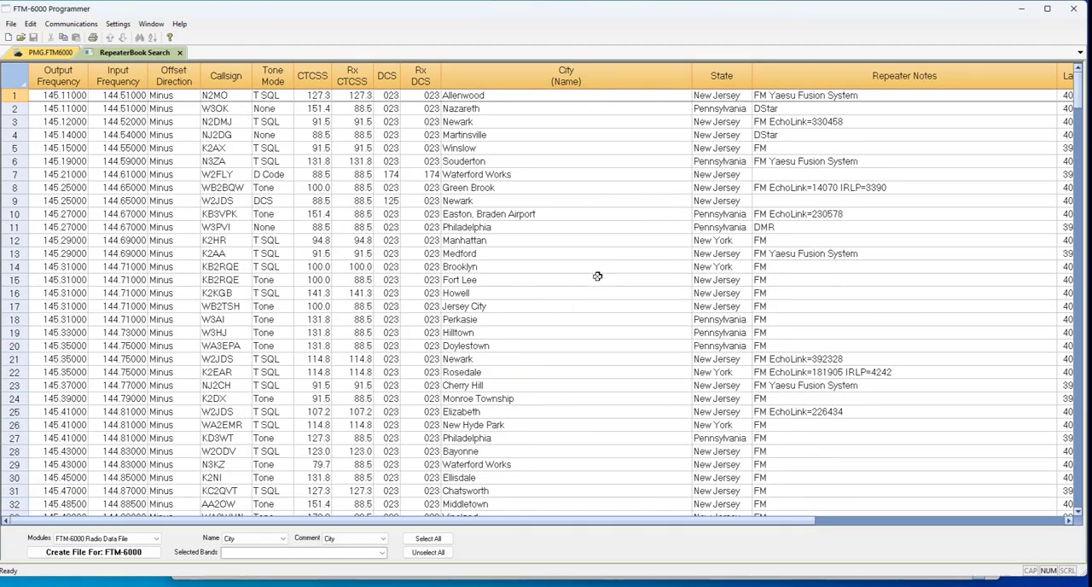
{"action": "mouse_move", "coordinate": [721, 154]}
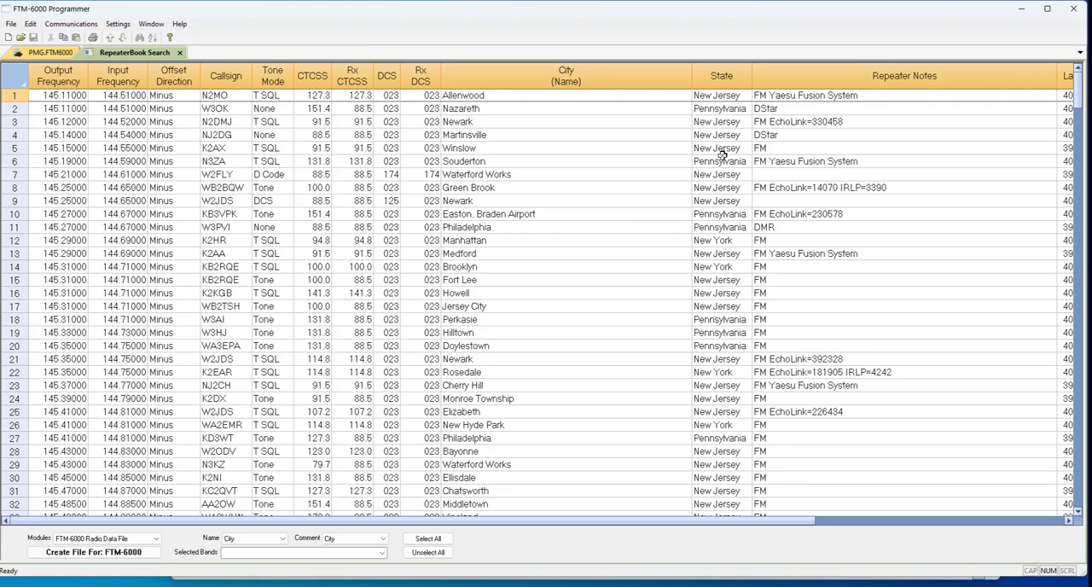
{"action": "mouse_move", "coordinate": [715, 305]}
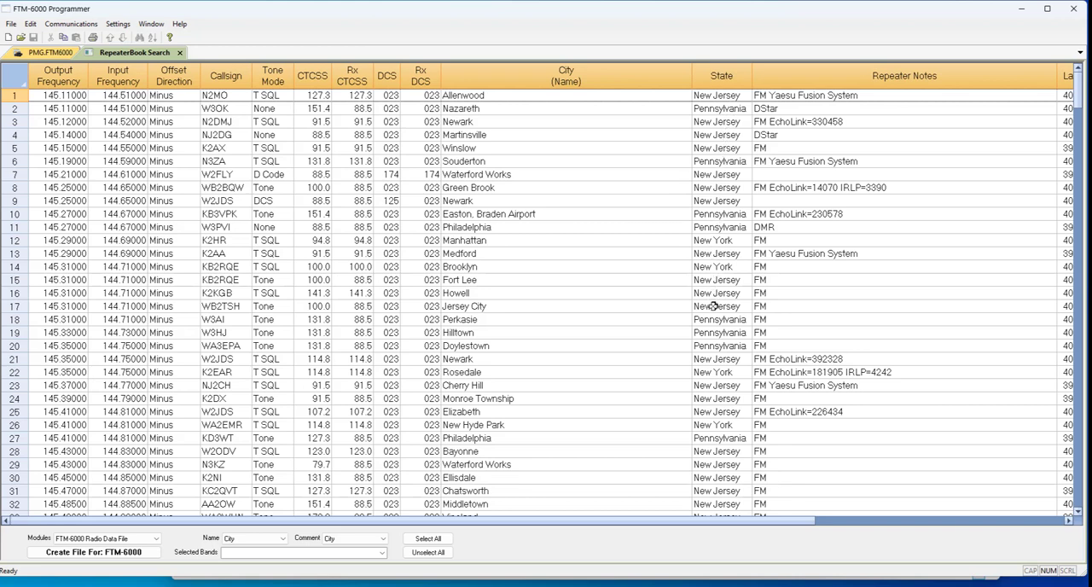
{"action": "mouse_move", "coordinate": [742, 464]}
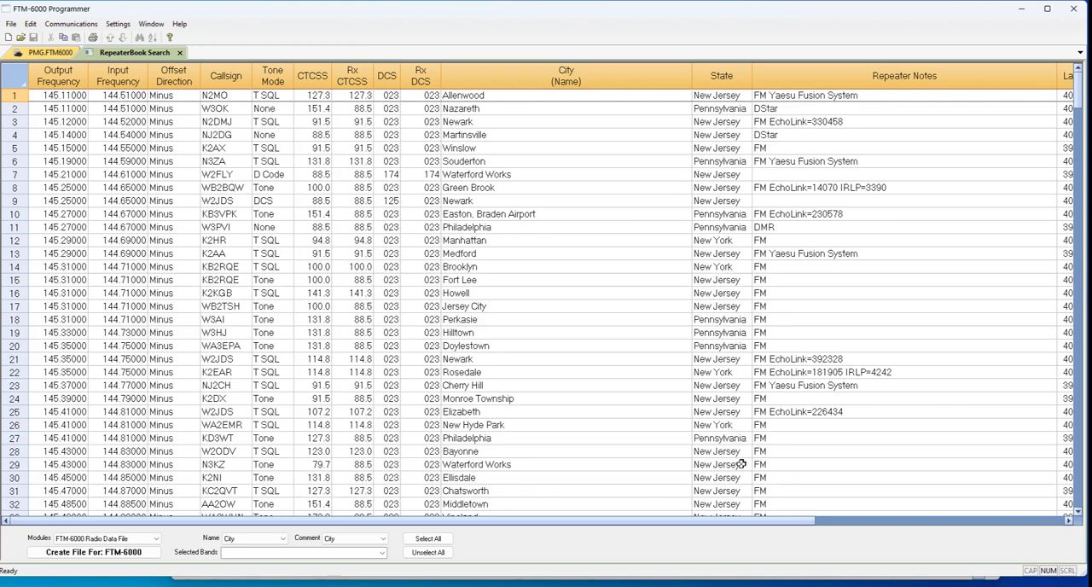
{"action": "left_click", "coordinate": [720, 75]}
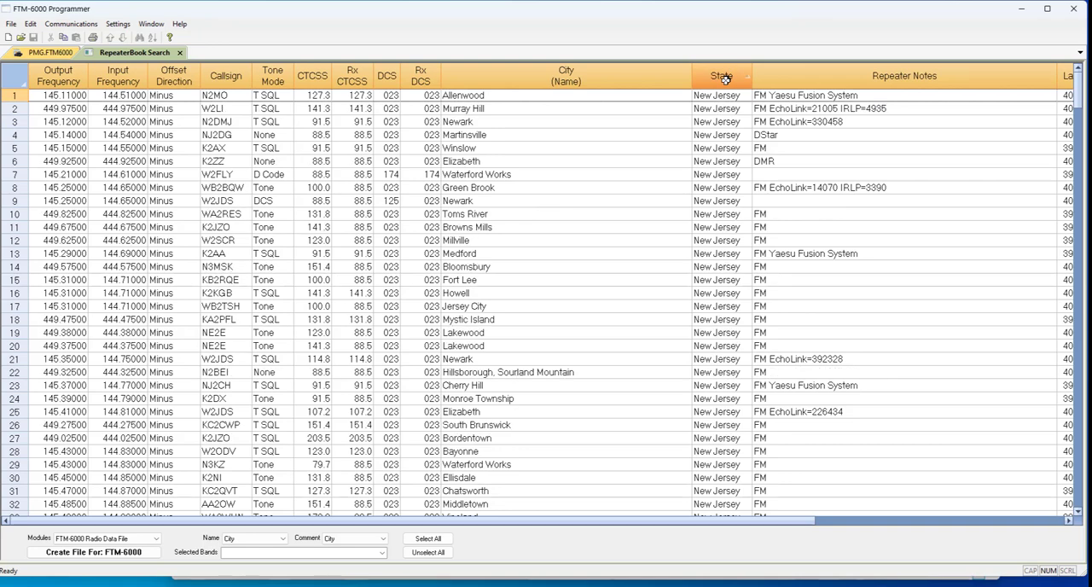
{"action": "mouse_move", "coordinate": [604, 324]}
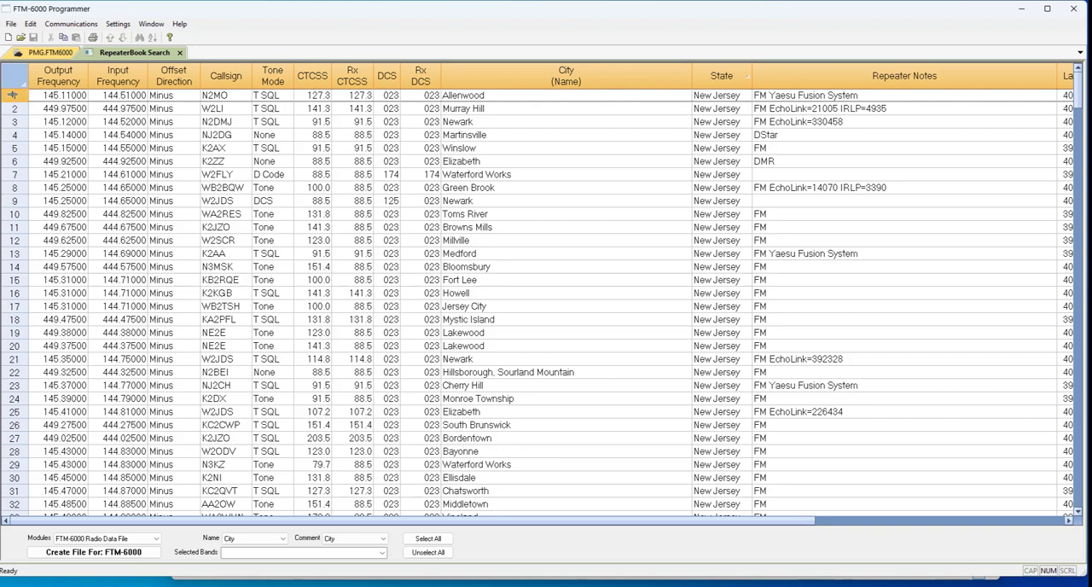
{"action": "mouse_move", "coordinate": [379, 571]}
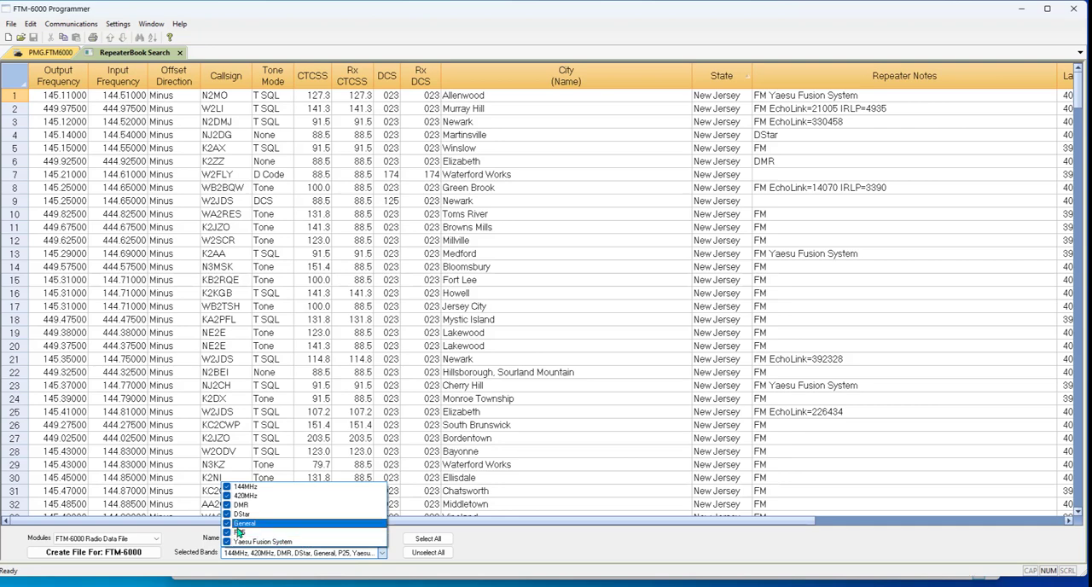
Step: Limit Selected Bands to 144MHz, 420MHz and Yaesu Fusion System, and name channels by City
{"action": "left_click", "coordinate": [227, 523]}
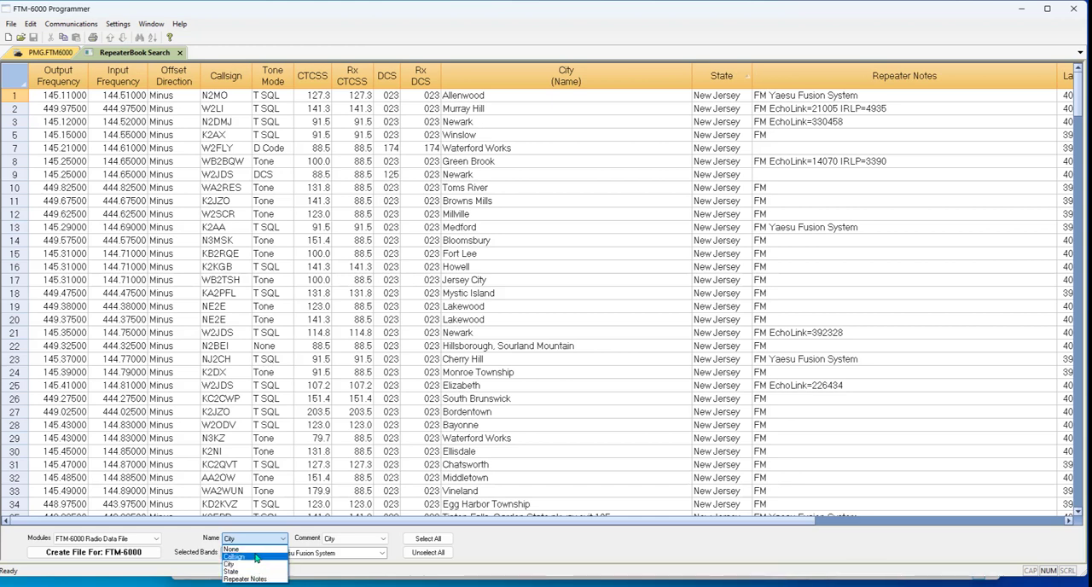
{"action": "mouse_move", "coordinate": [247, 570]}
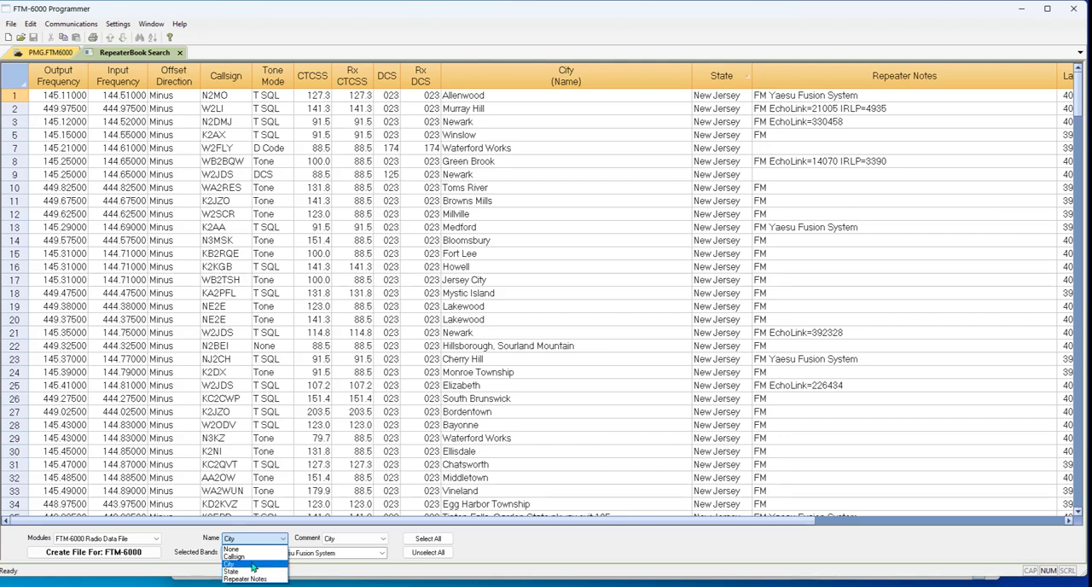
{"action": "left_click", "coordinate": [239, 562]}
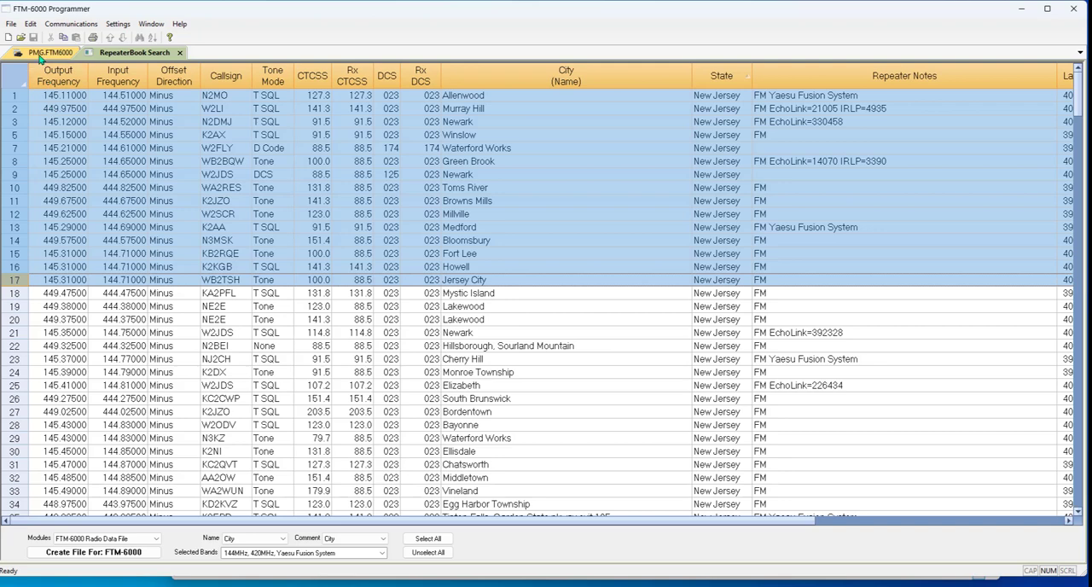
Step: Paste the 17 copied New Jersey repeaters into PMG.FTM6000 starting at channel 1
{"action": "left_click", "coordinate": [51, 52]}
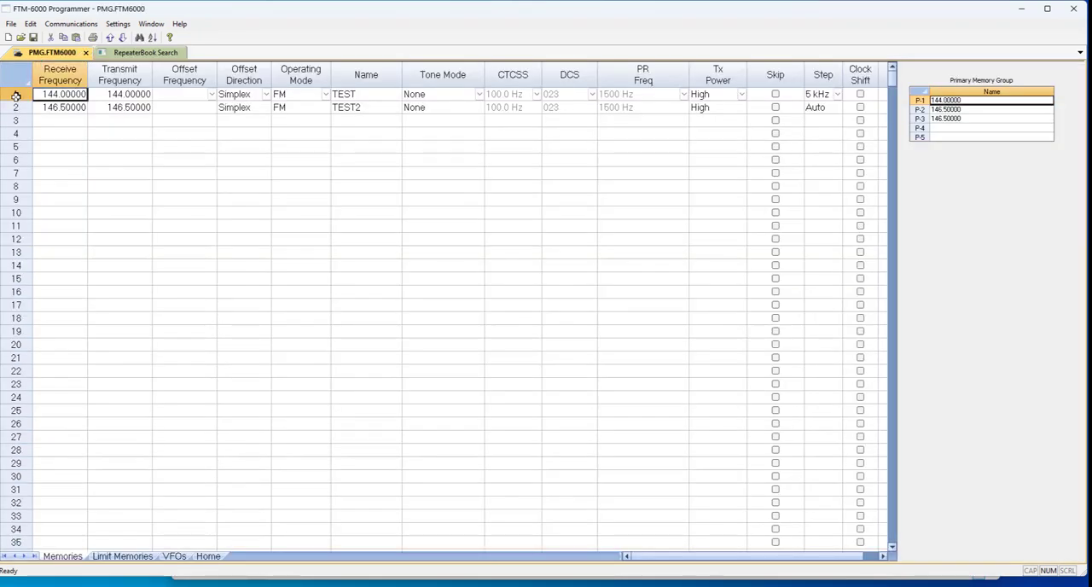
{"action": "right_click", "coordinate": [16, 93]}
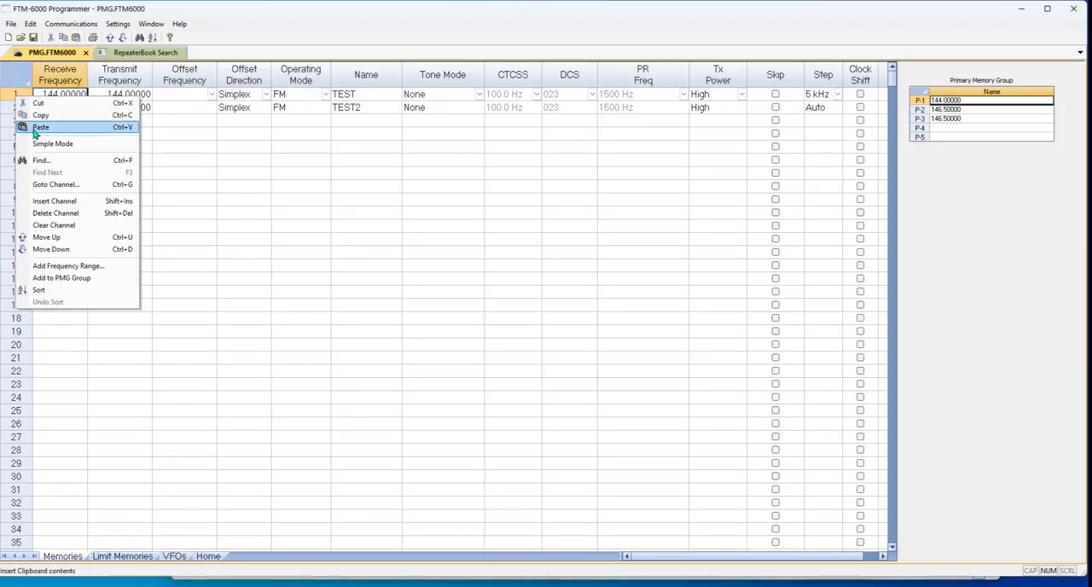
{"action": "left_click", "coordinate": [40, 127]}
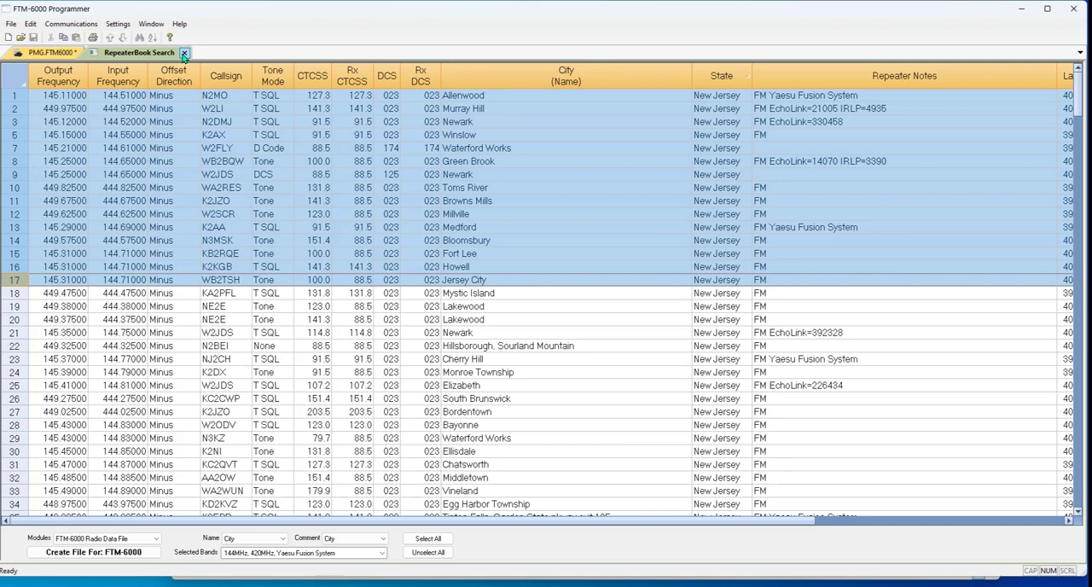
Step: Close the old results and start a new RepeaterBook search with Location 'New York'
{"action": "left_click", "coordinate": [11, 23]}
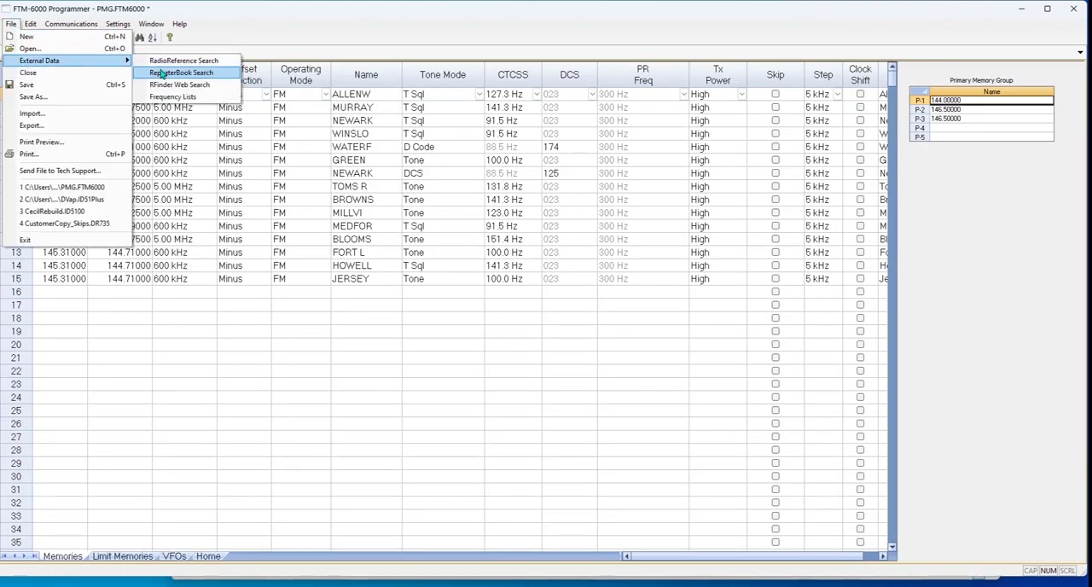
{"action": "left_click", "coordinate": [181, 72]}
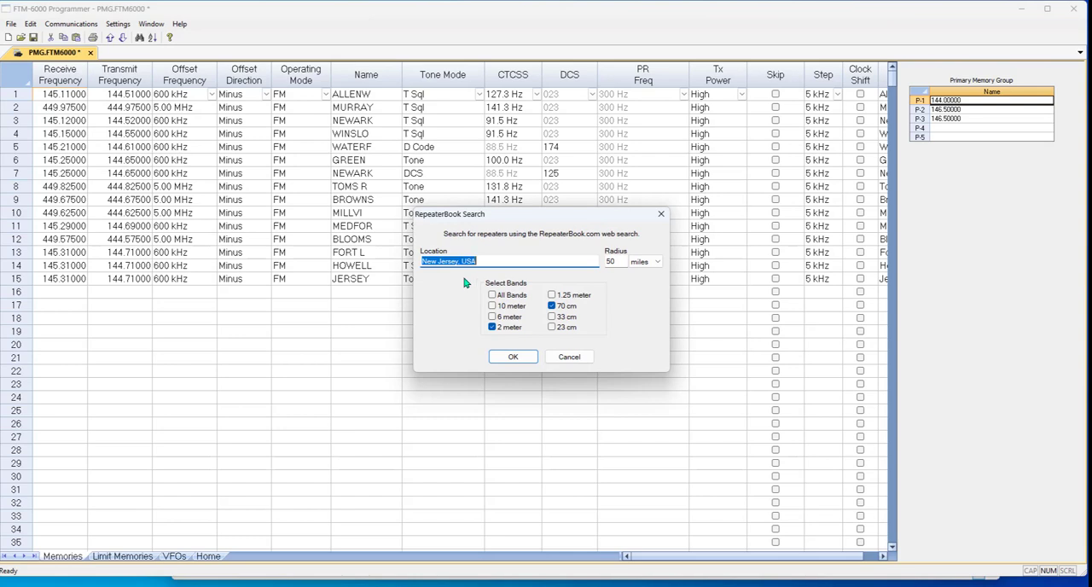
{"action": "type", "text": "New Y"}
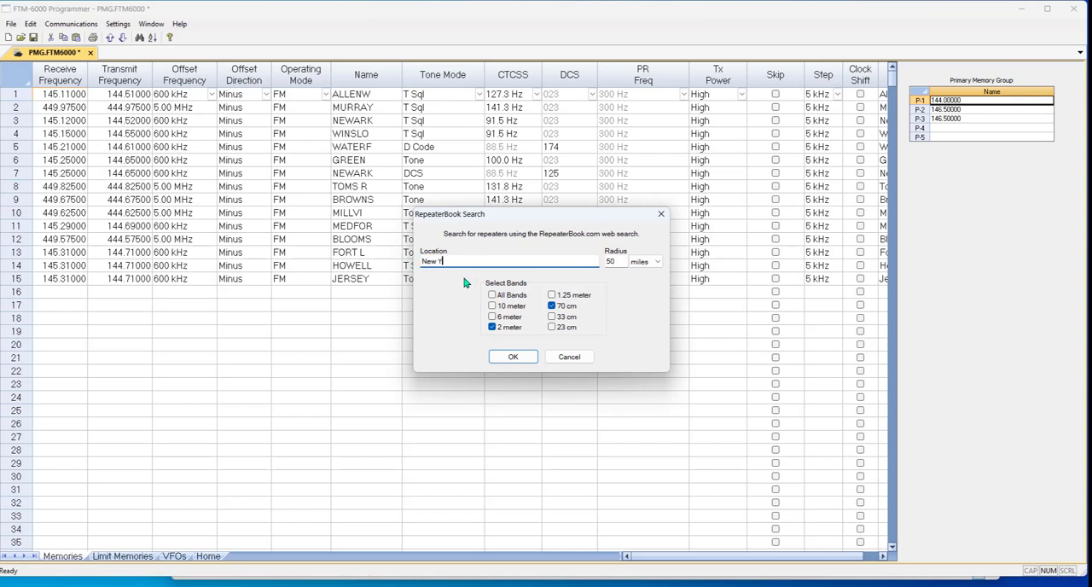
{"action": "type", "text": "ork"}
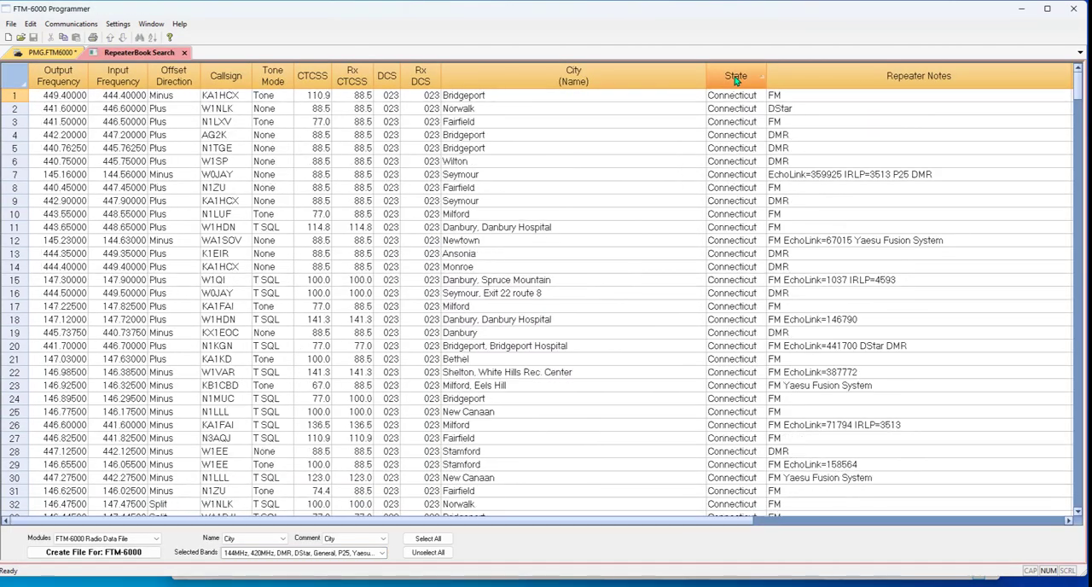
Step: Sort the New York results by state and locate the first New York repeater, NE2E Manhattan at row 239
{"action": "left_click", "coordinate": [735, 75]}
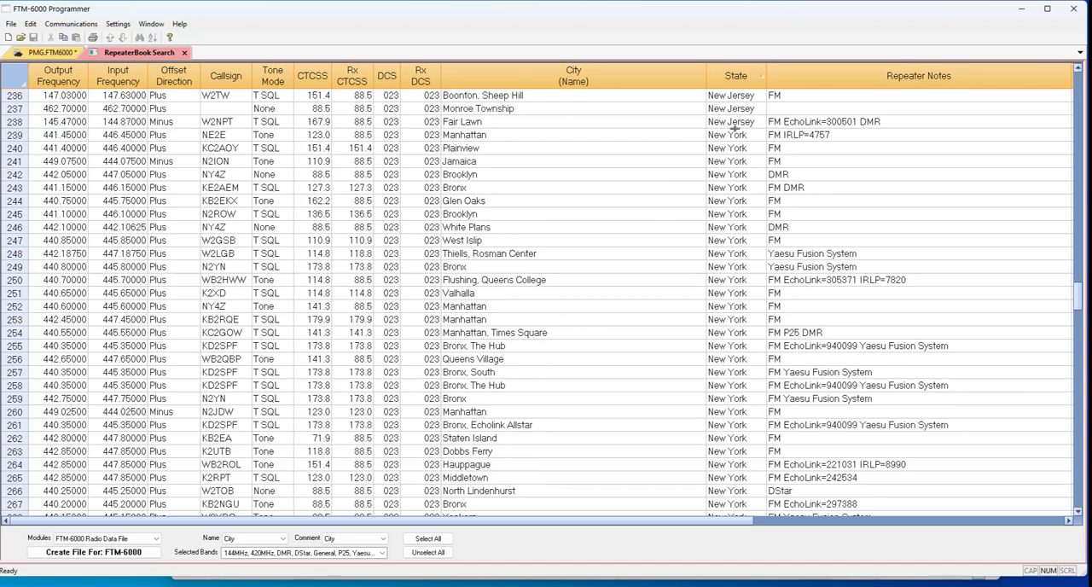
{"action": "scroll", "scroll_direction": "down", "scroll_amount": 3}
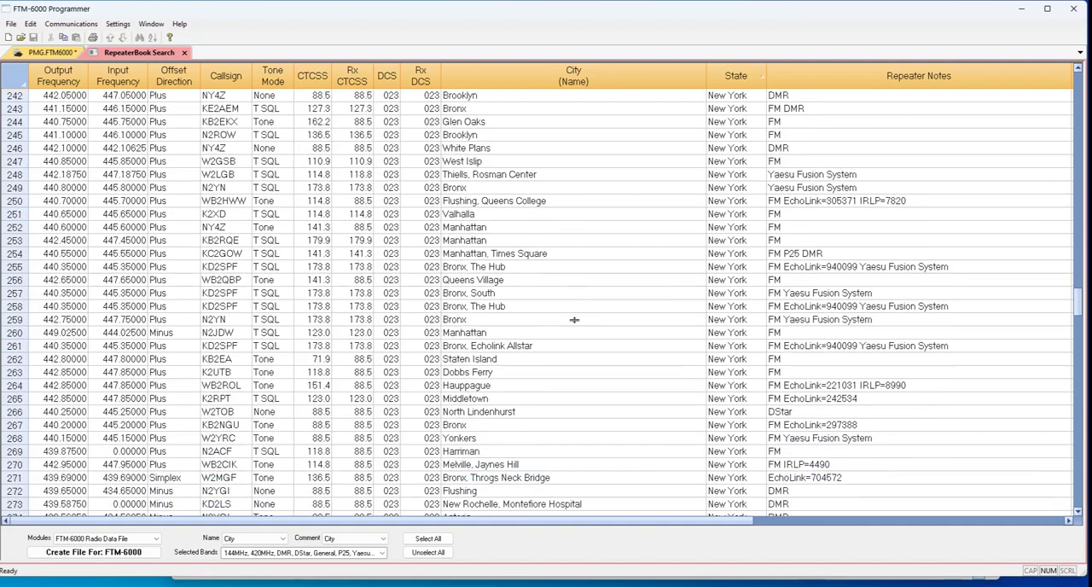
{"action": "scroll", "scroll_direction": "down", "scroll_amount": 3}
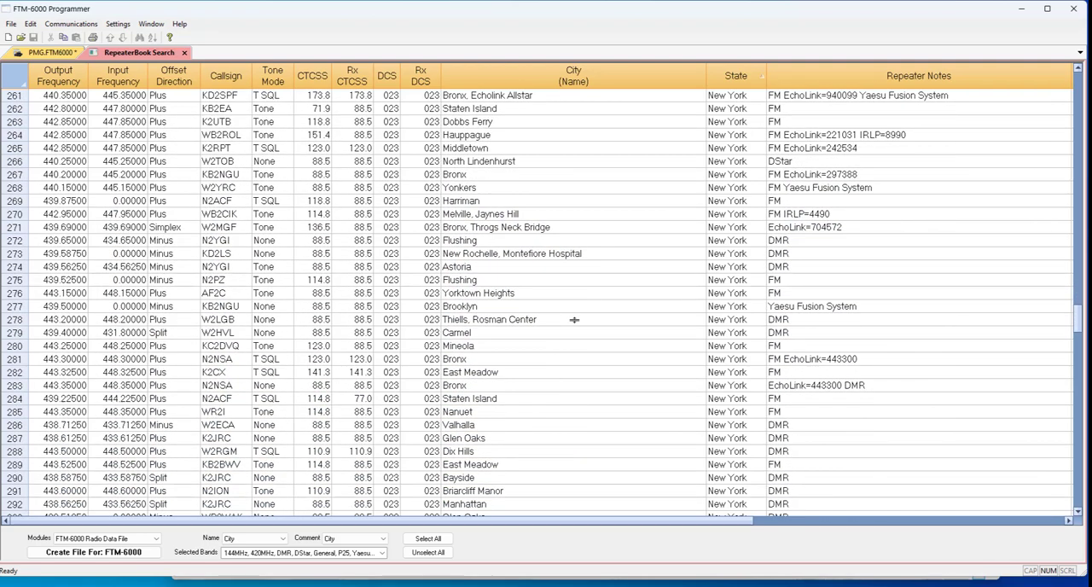
{"action": "scroll", "scroll_direction": "down", "scroll_amount": 3}
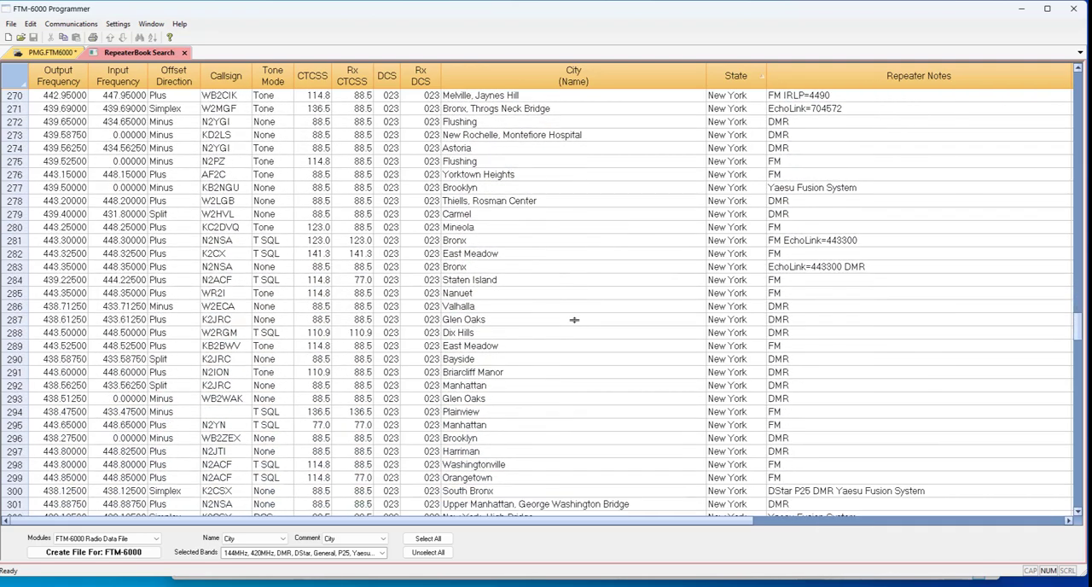
{"action": "scroll", "scroll_direction": "up", "scroll_amount": 3}
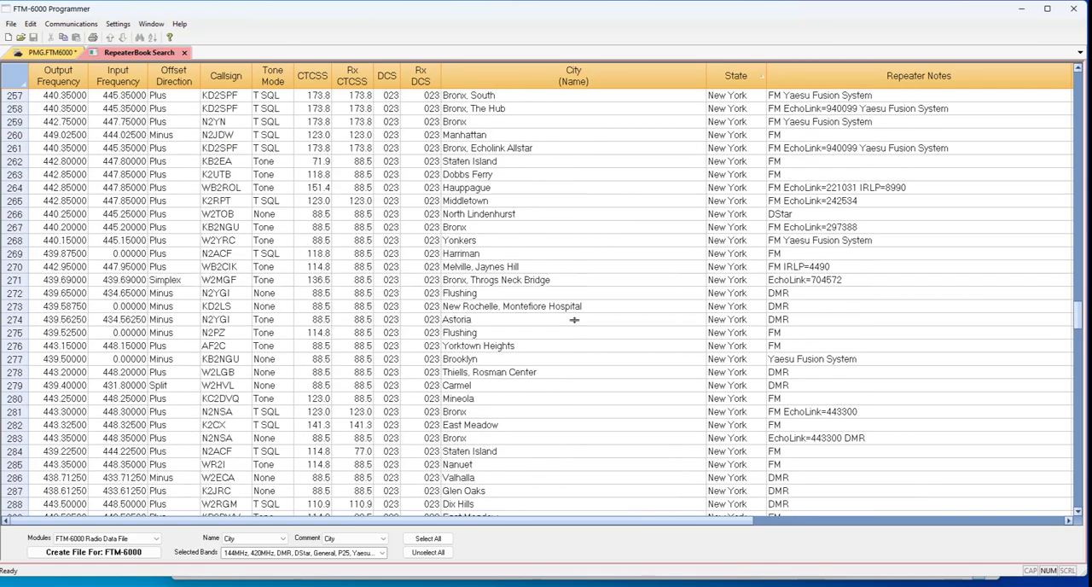
{"action": "scroll", "scroll_direction": "up", "scroll_amount": 3}
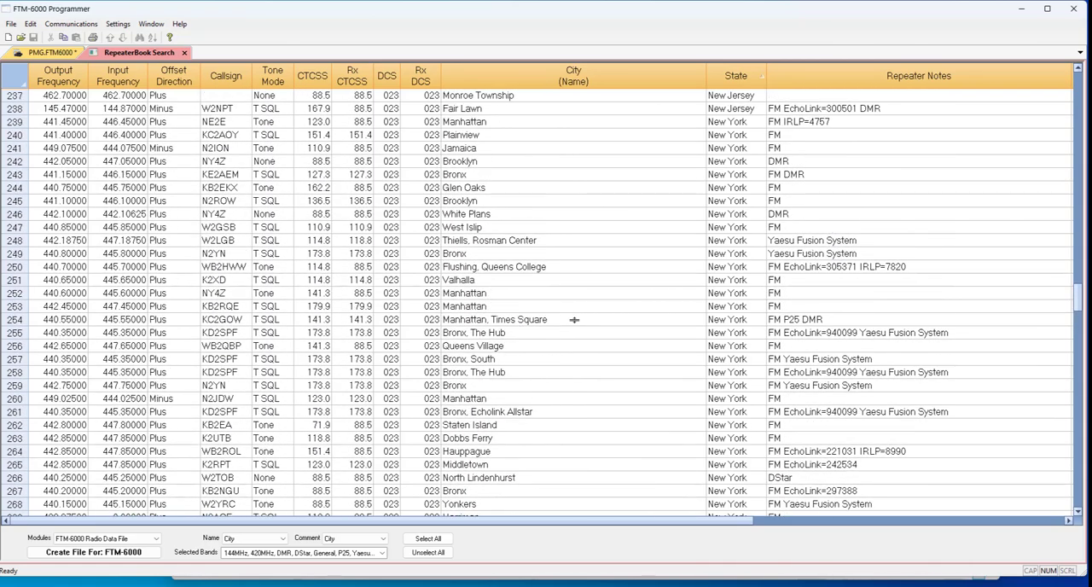
{"action": "scroll", "scroll_direction": "down", "scroll_amount": 3}
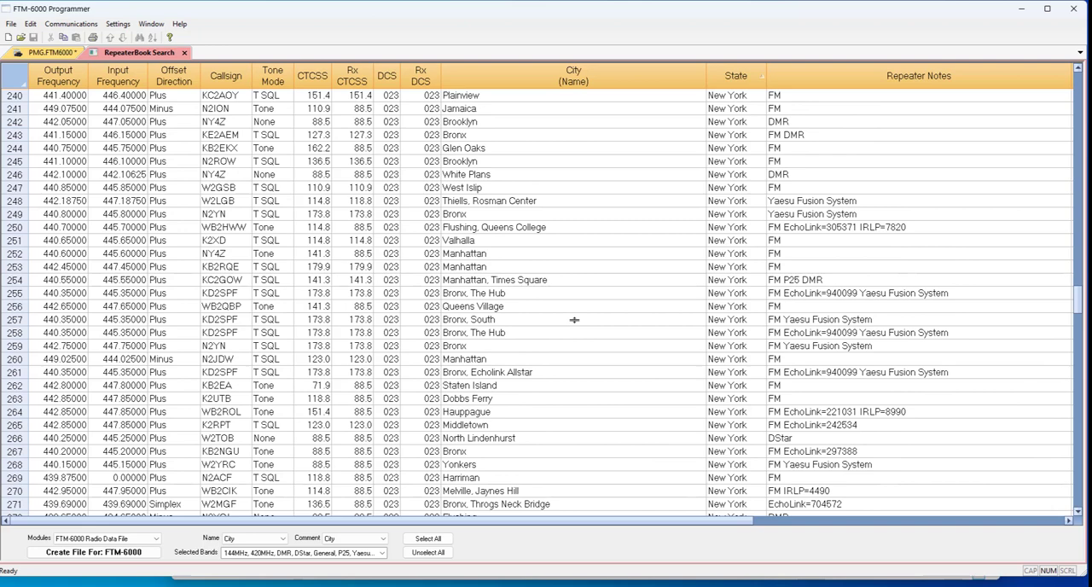
{"action": "scroll", "scroll_direction": "up", "scroll_amount": 3}
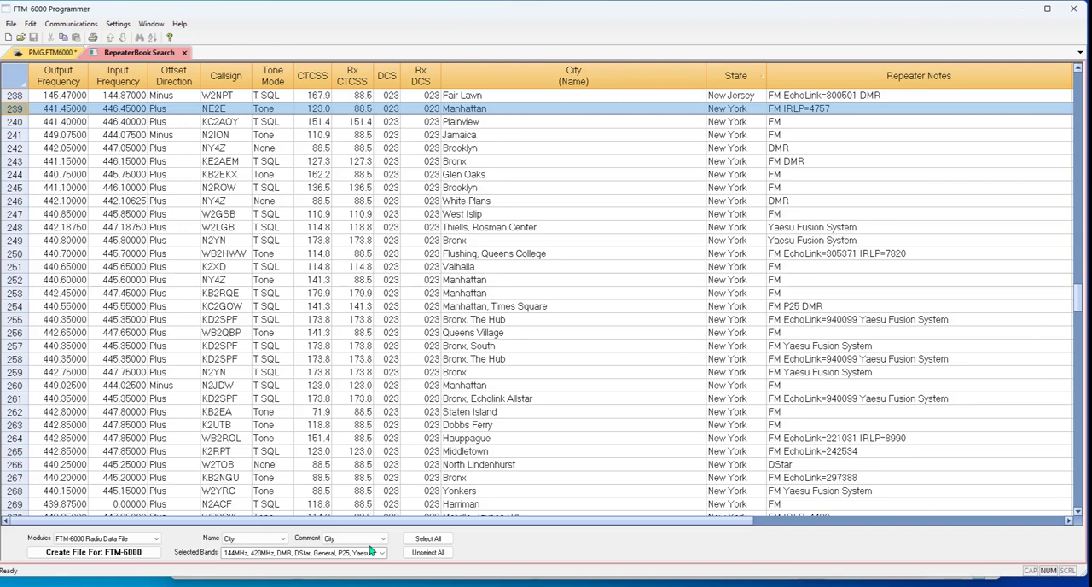
Step: Set Selected Bands to 144MHz, 420MHz, Yaesu Fusion System and start the block at Manhattan row 239
{"action": "left_click", "coordinate": [381, 552]}
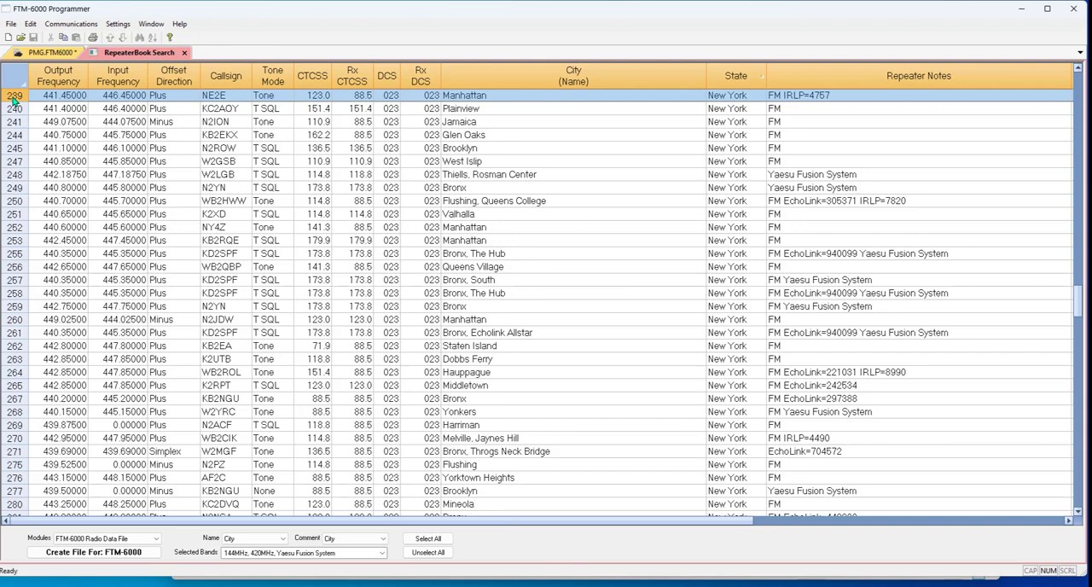
{"action": "left_click", "coordinate": [13, 254]}
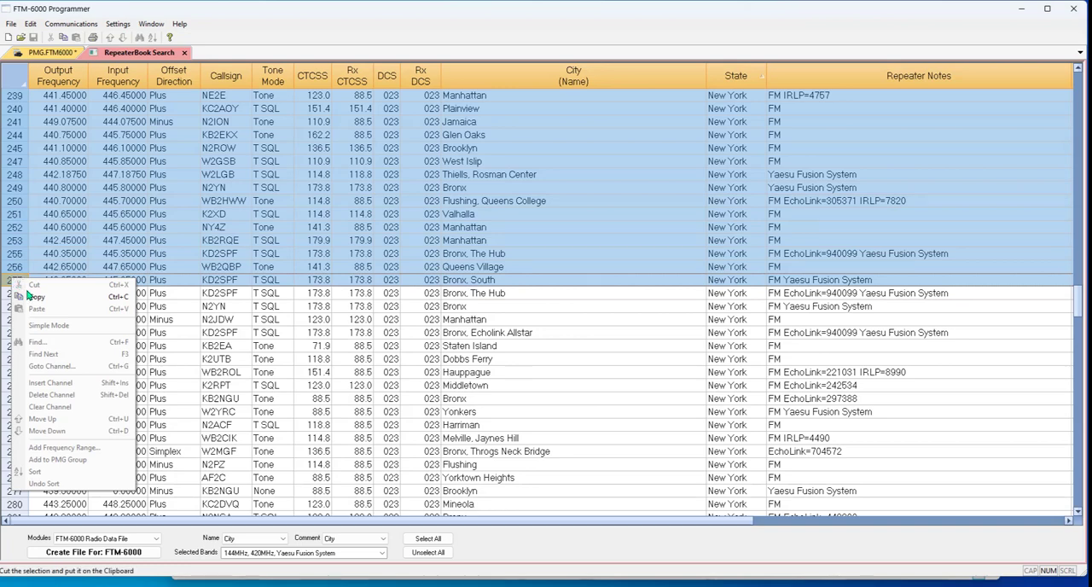
{"action": "mouse_move", "coordinate": [37, 296]}
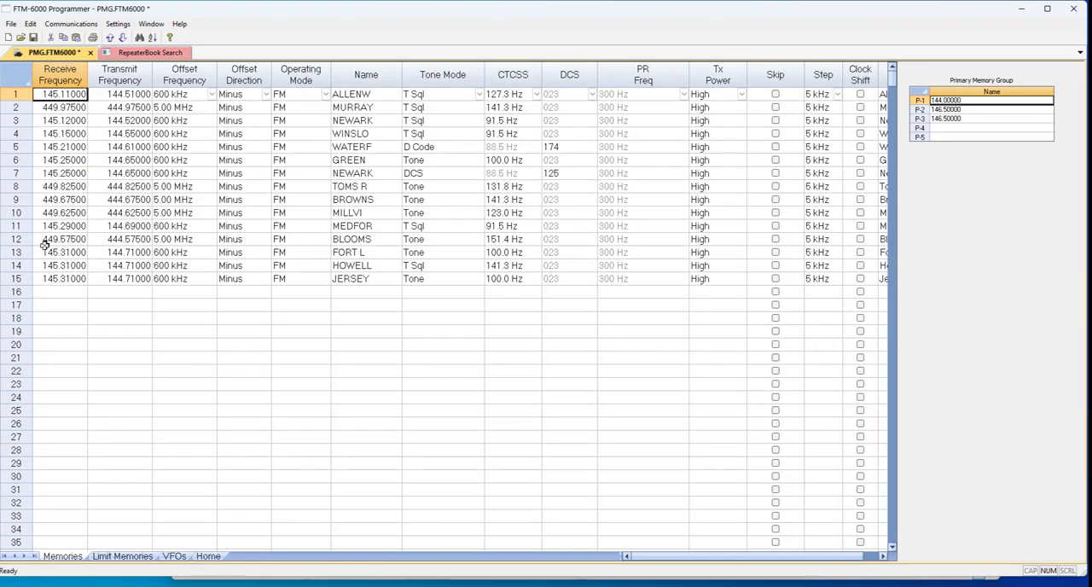
{"action": "mouse_move", "coordinate": [36, 353]}
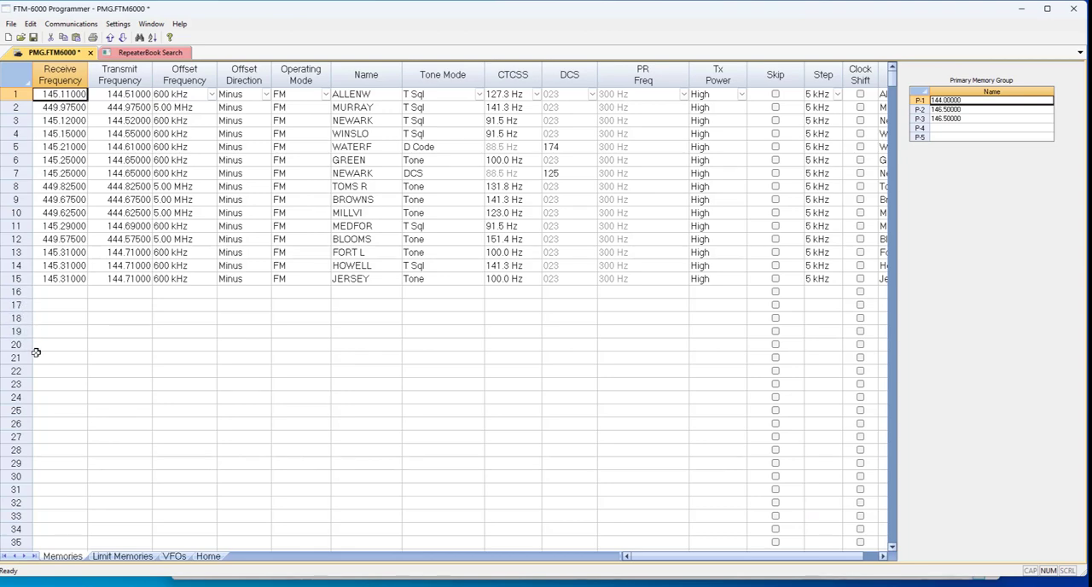
Step: Copy the selected New York rows 239–258, Manhattan through Bronx, The Hub
{"action": "right_click", "coordinate": [59, 344]}
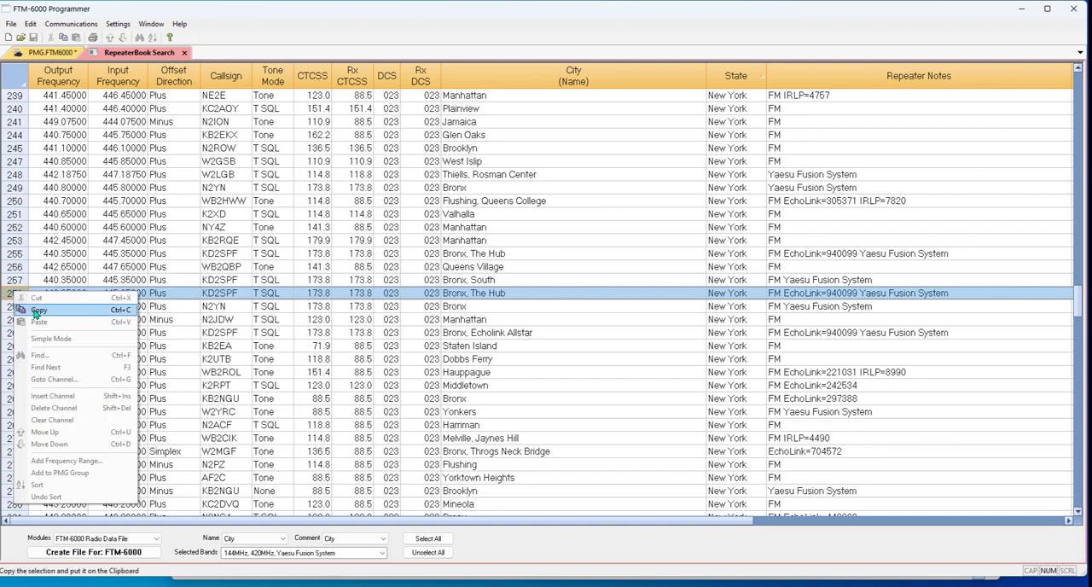
{"action": "left_click", "coordinate": [39, 309]}
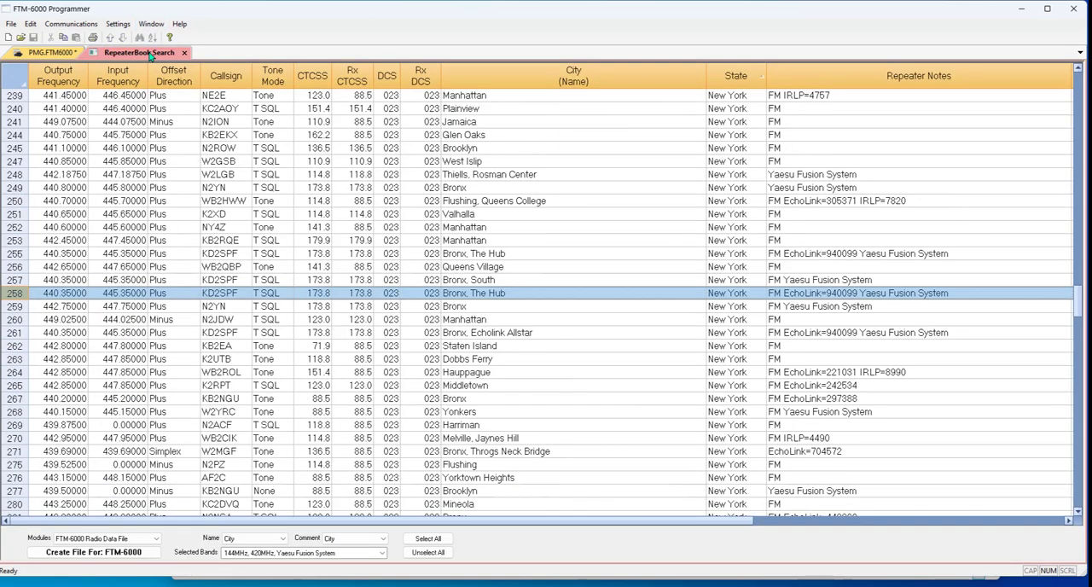
{"action": "mouse_move", "coordinate": [719, 305]}
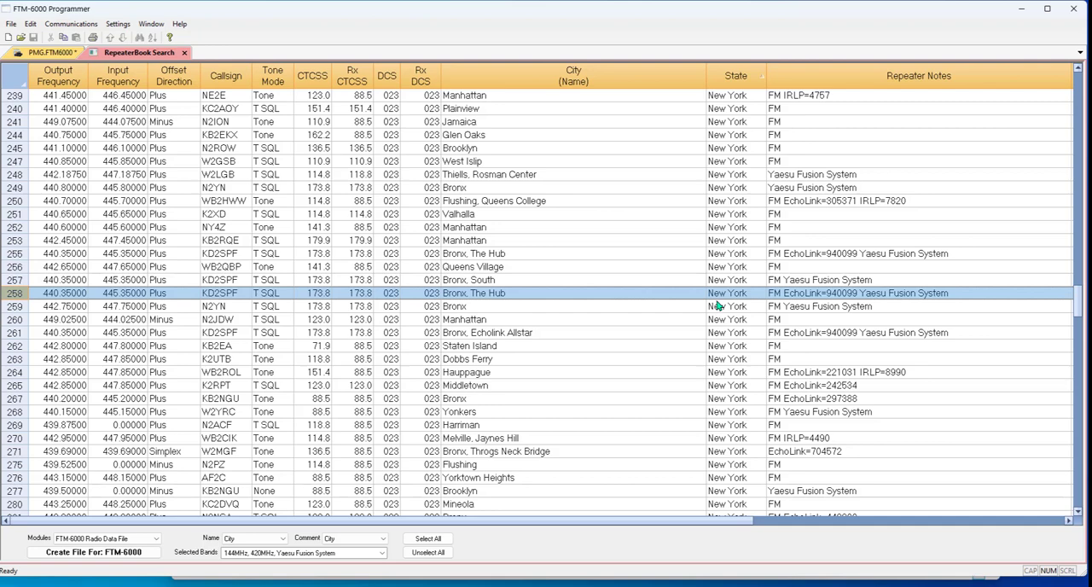
Step: Copy Connecticut rows 1–26, Bridgeport through Fairfield, for memory channels 40–55
{"action": "scroll", "scroll_direction": "up", "scroll_amount": 3}
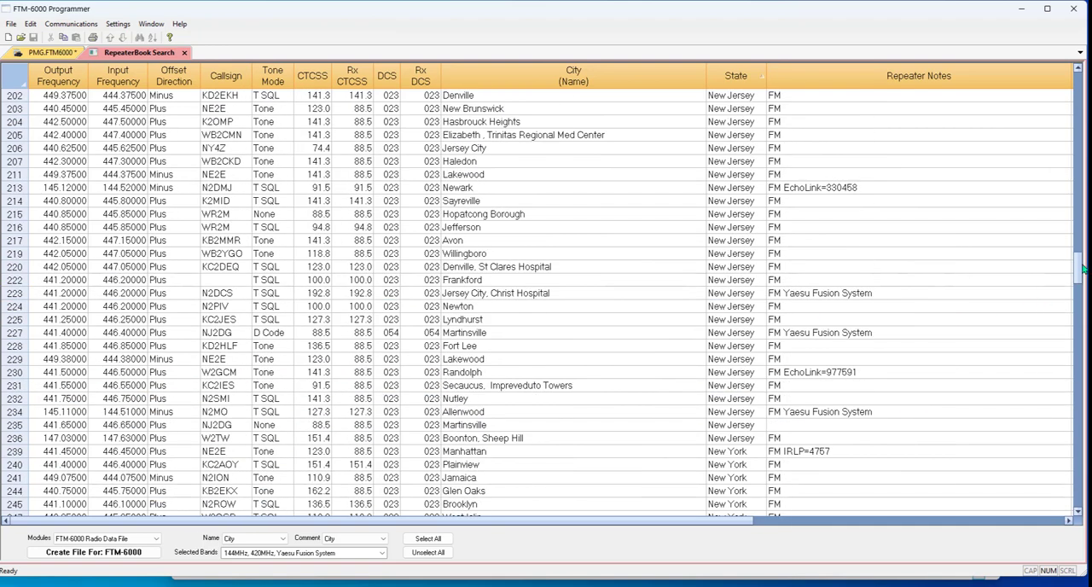
{"action": "scroll", "scroll_direction": "up", "scroll_amount": 3}
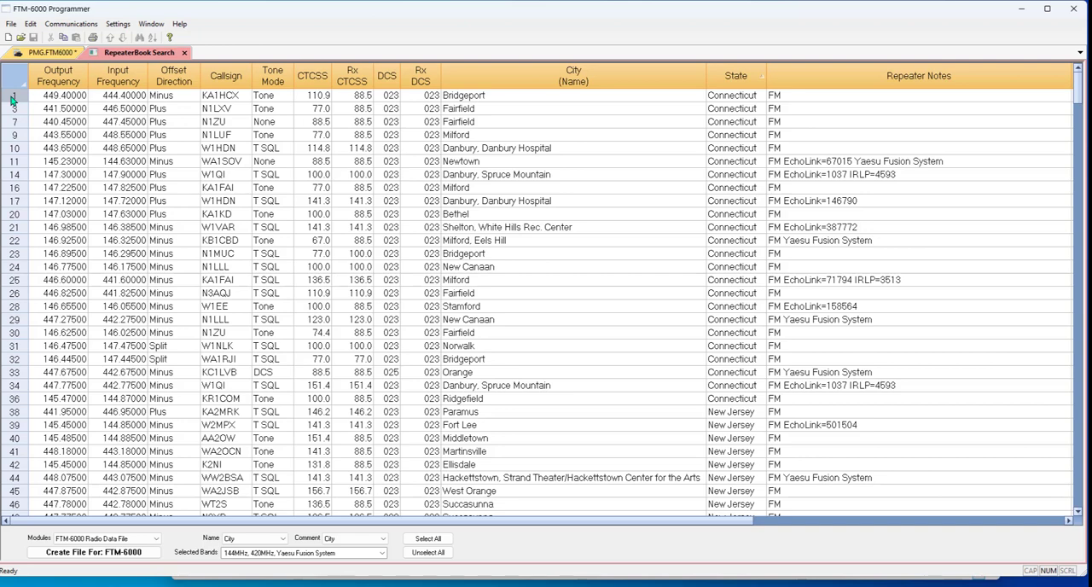
{"action": "left_click", "coordinate": [13, 187]}
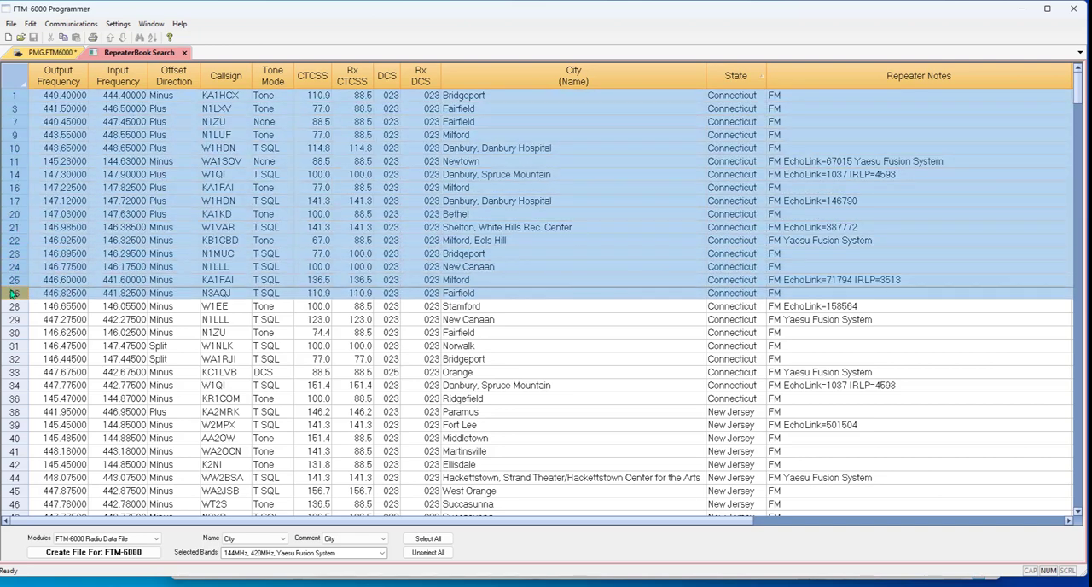
{"action": "right_click", "coordinate": [13, 293]}
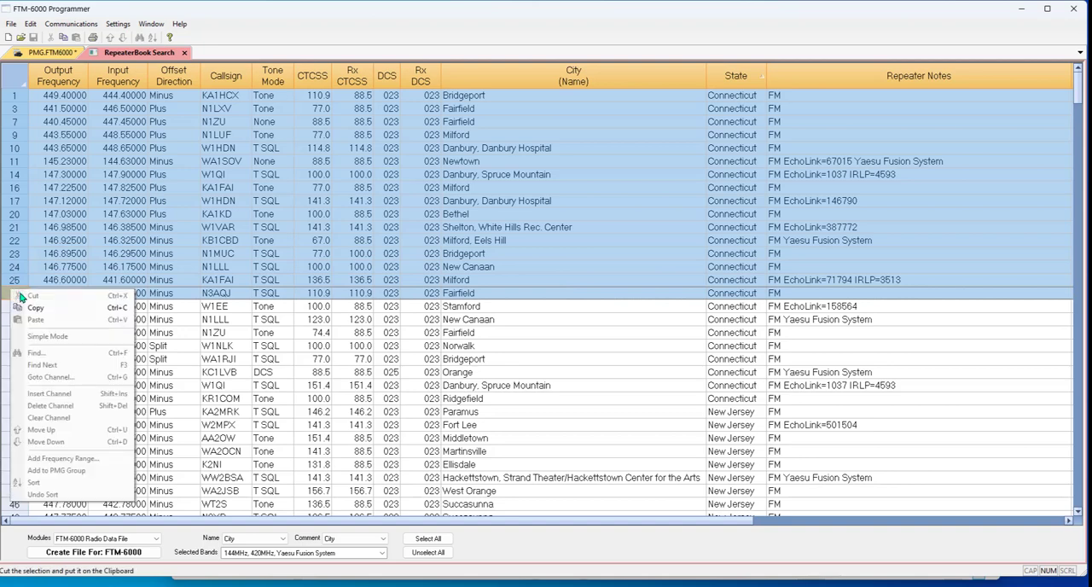
{"action": "left_click", "coordinate": [36, 319]}
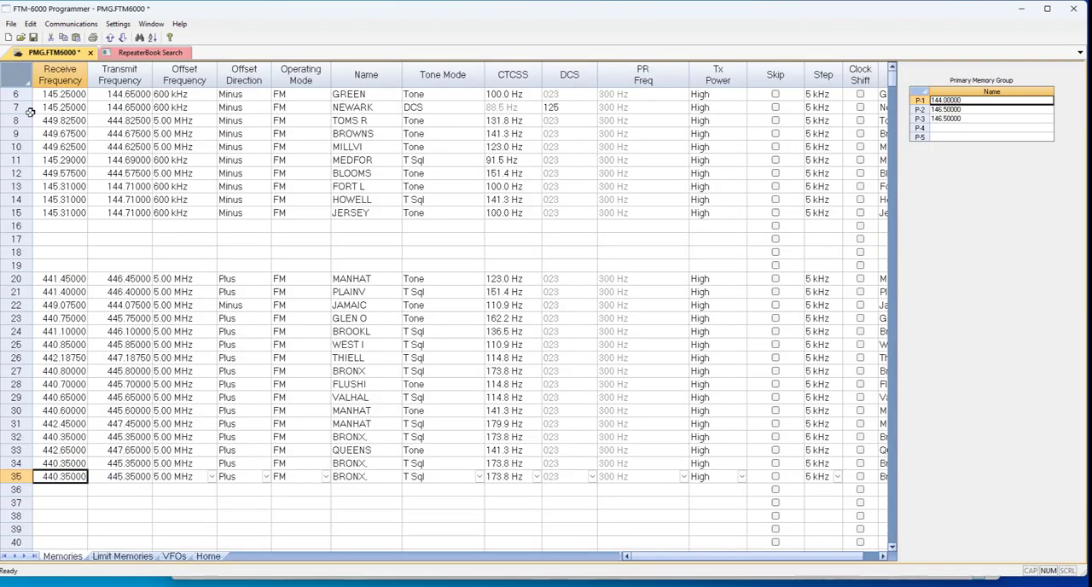
{"action": "scroll", "scroll_direction": "down", "scroll_amount": 3}
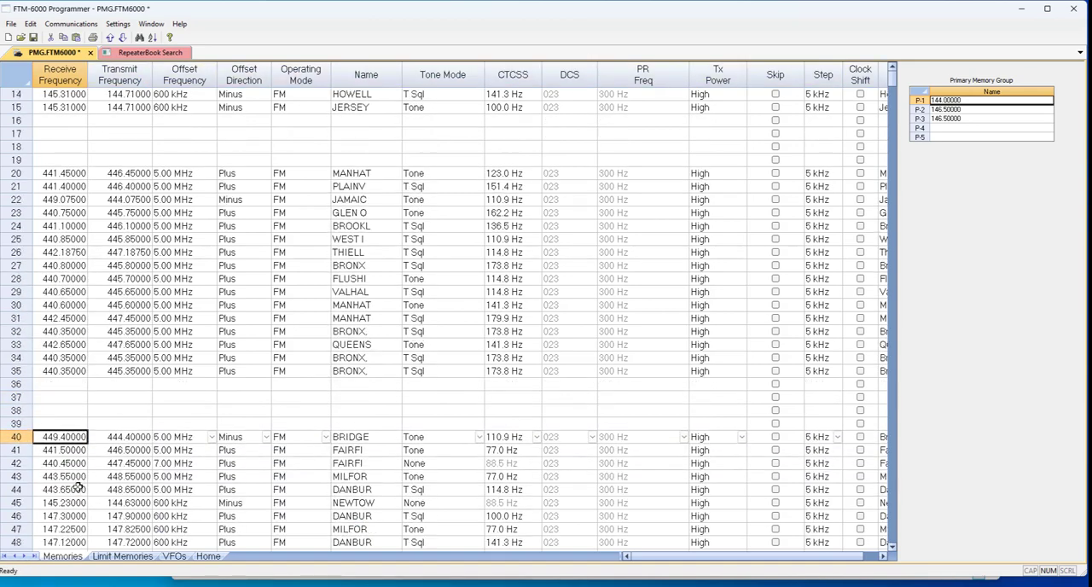
{"action": "scroll", "scroll_direction": "down", "scroll_amount": 3}
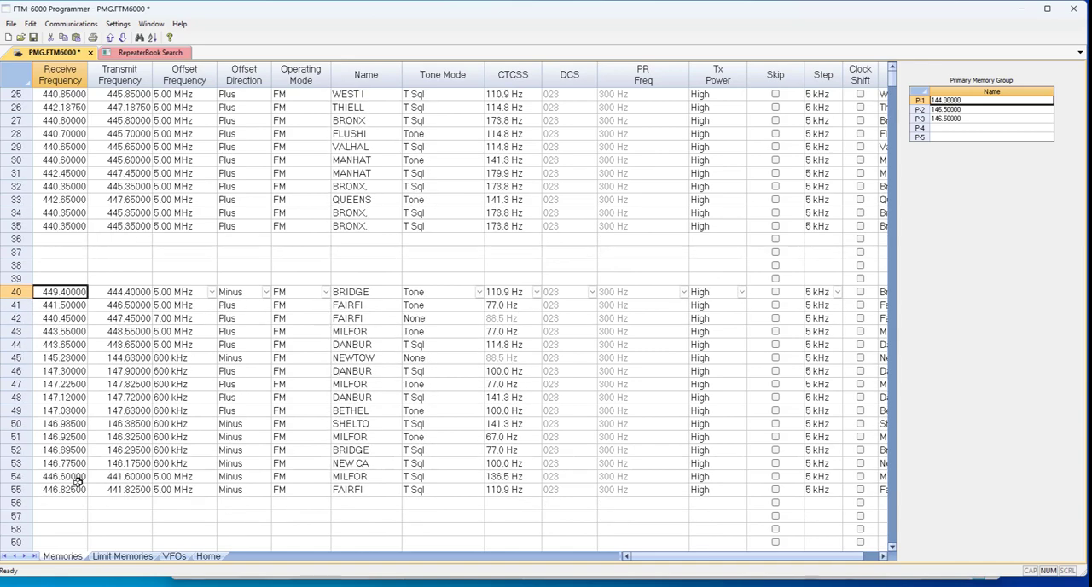
{"action": "scroll", "scroll_direction": "down", "scroll_amount": 3}
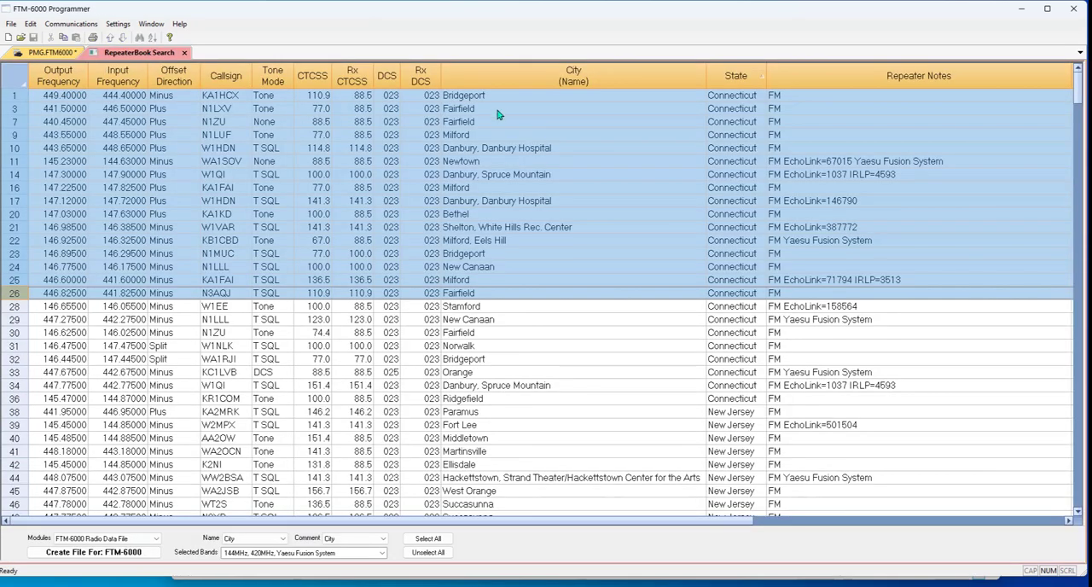
Step: Sort the search results by City to gather the Bronx repeaters and return to PMG.FTM6000
{"action": "left_click", "coordinate": [573, 76]}
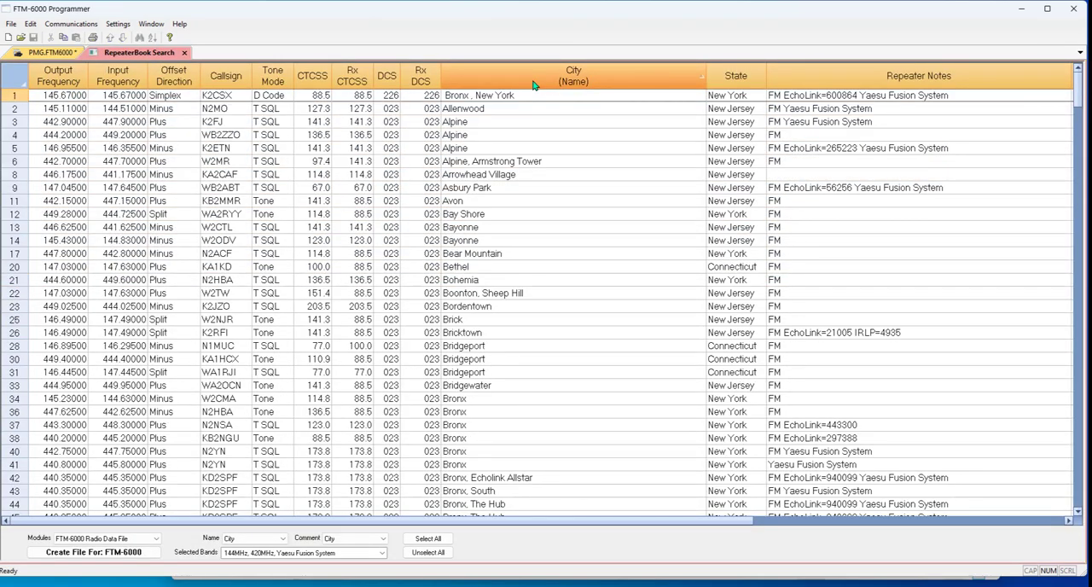
{"action": "scroll", "scroll_direction": "down", "scroll_amount": 3}
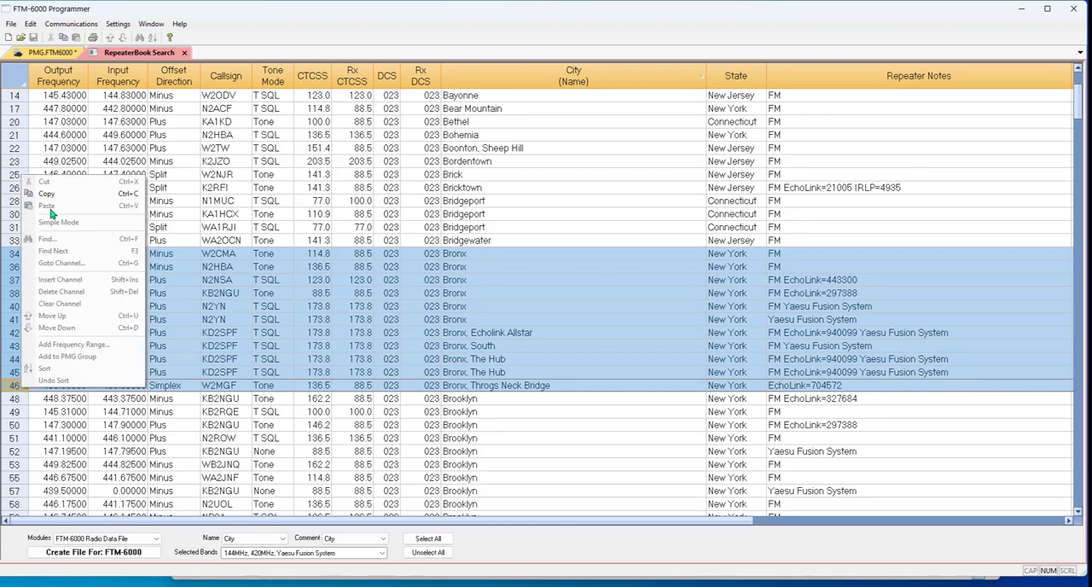
{"action": "left_click", "coordinate": [47, 205]}
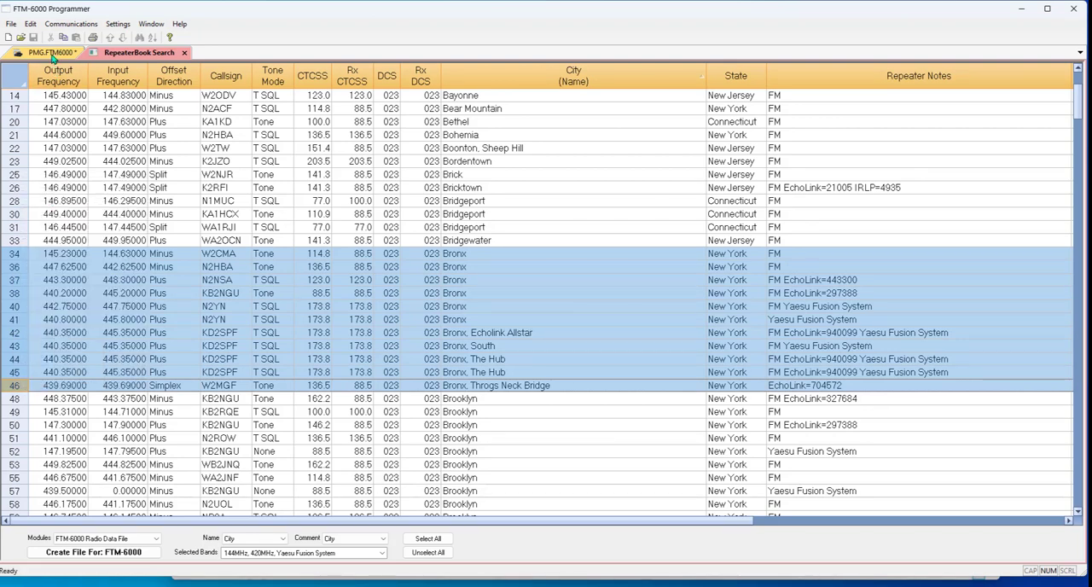
{"action": "left_click", "coordinate": [47, 52]}
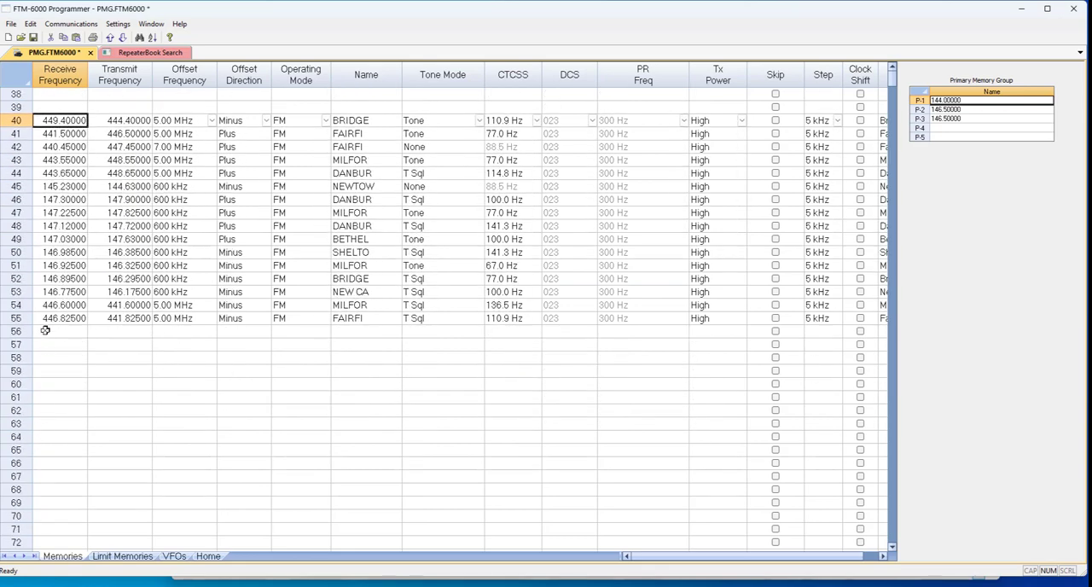
Step: Paste the eleven Bronx repeaters into memory channels 60 through 70
{"action": "left_click", "coordinate": [60, 383]}
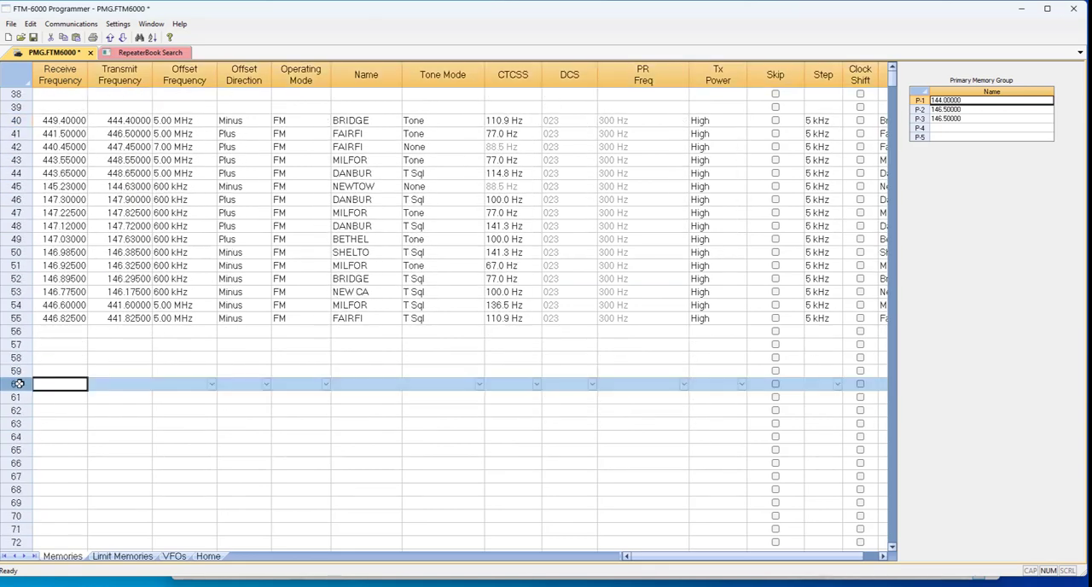
{"action": "right_click", "coordinate": [59, 383]}
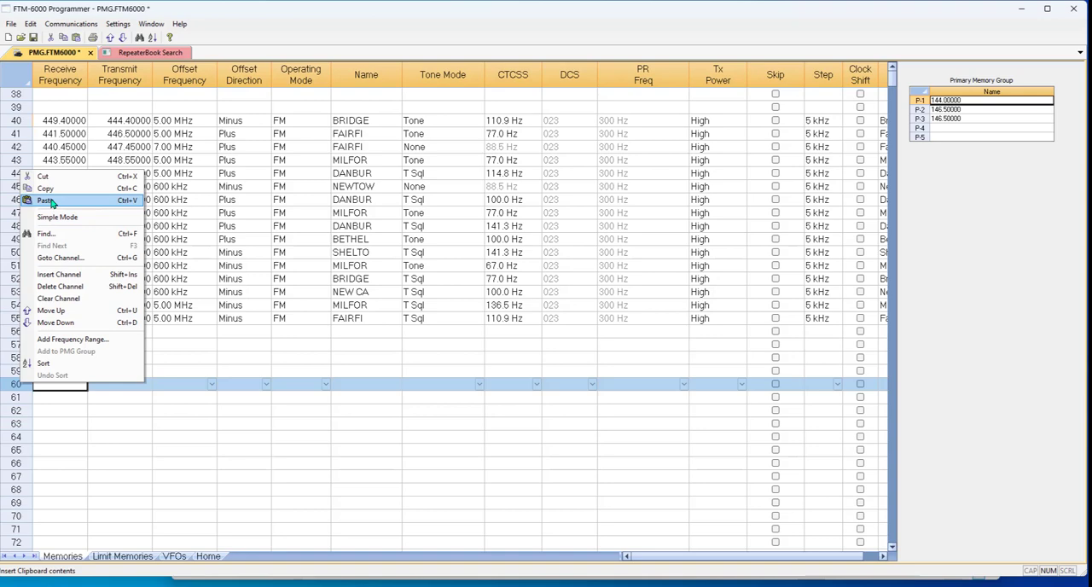
{"action": "left_click", "coordinate": [45, 200]}
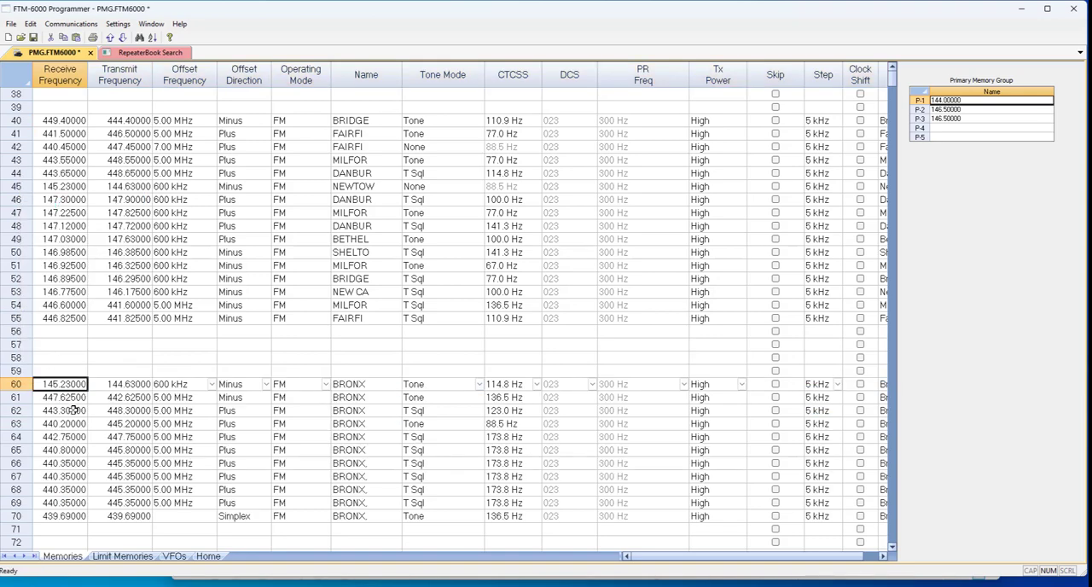
{"action": "scroll", "scroll_direction": "down", "scroll_amount": 3}
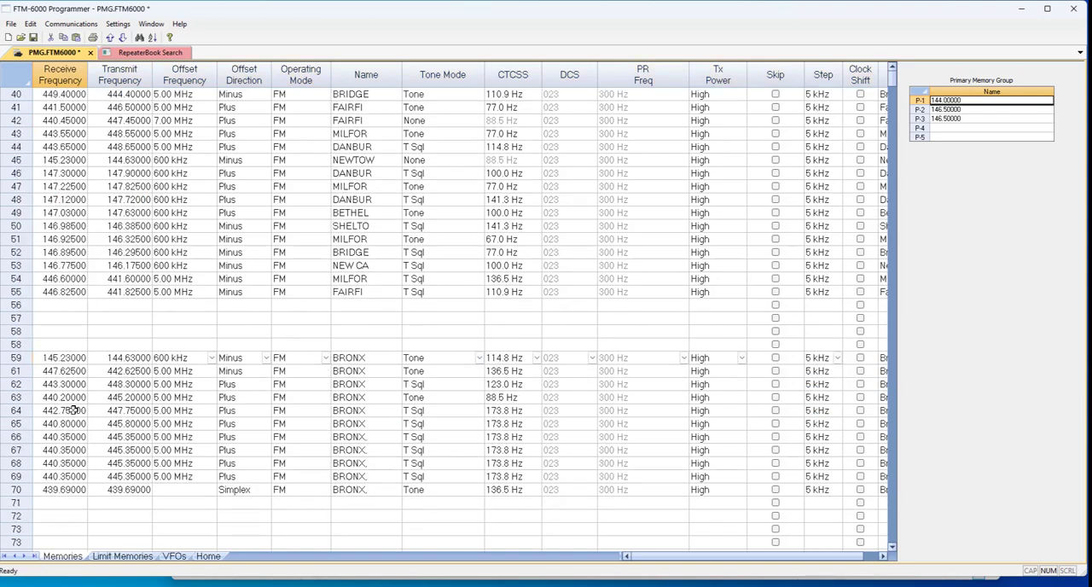
{"action": "scroll", "scroll_direction": "down", "scroll_amount": 3}
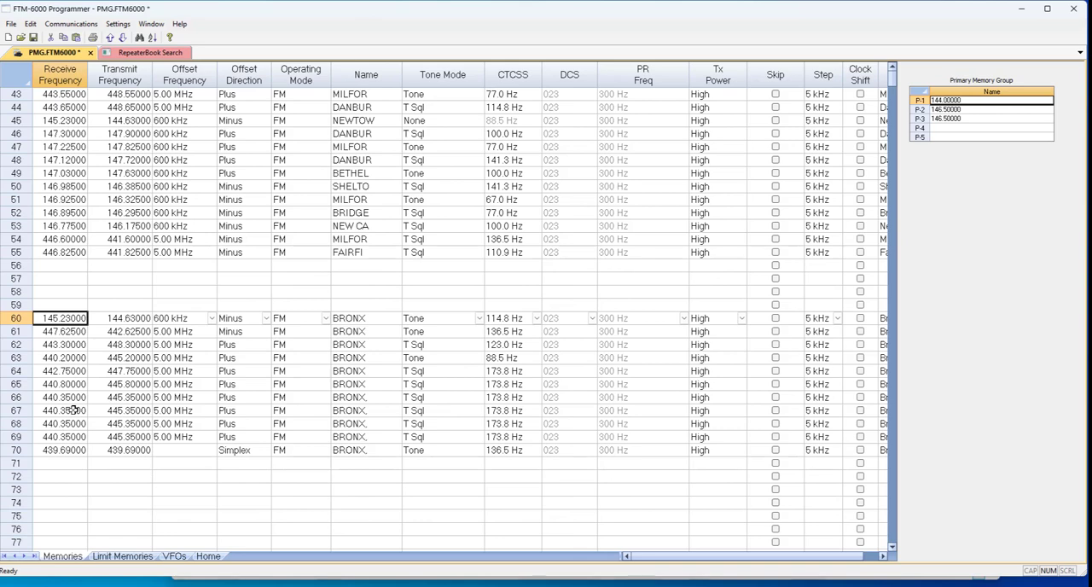
{"action": "scroll", "scroll_direction": "down", "scroll_amount": 3}
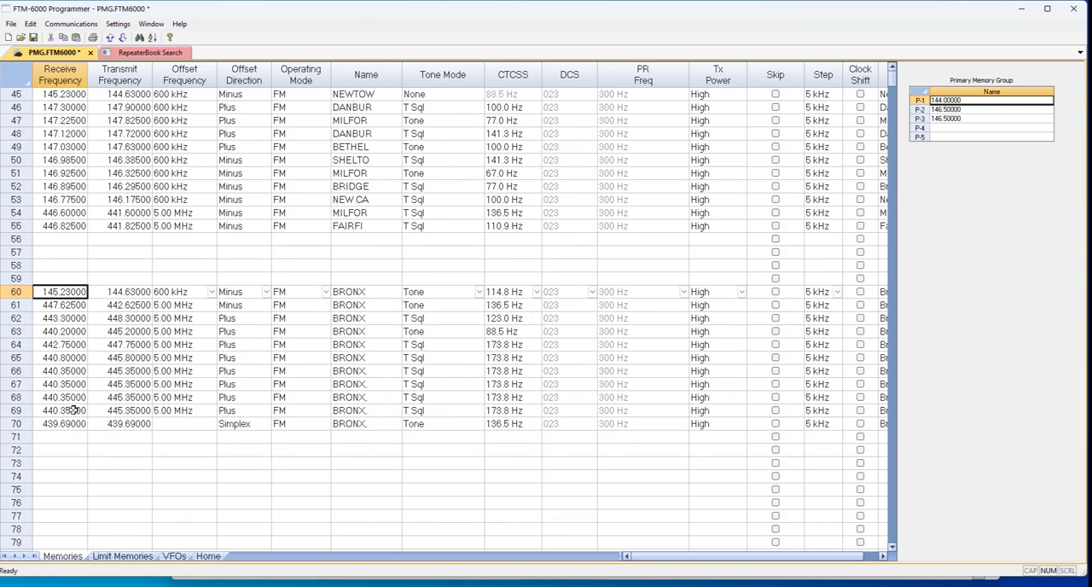
{"action": "mouse_move", "coordinate": [150, 52]}
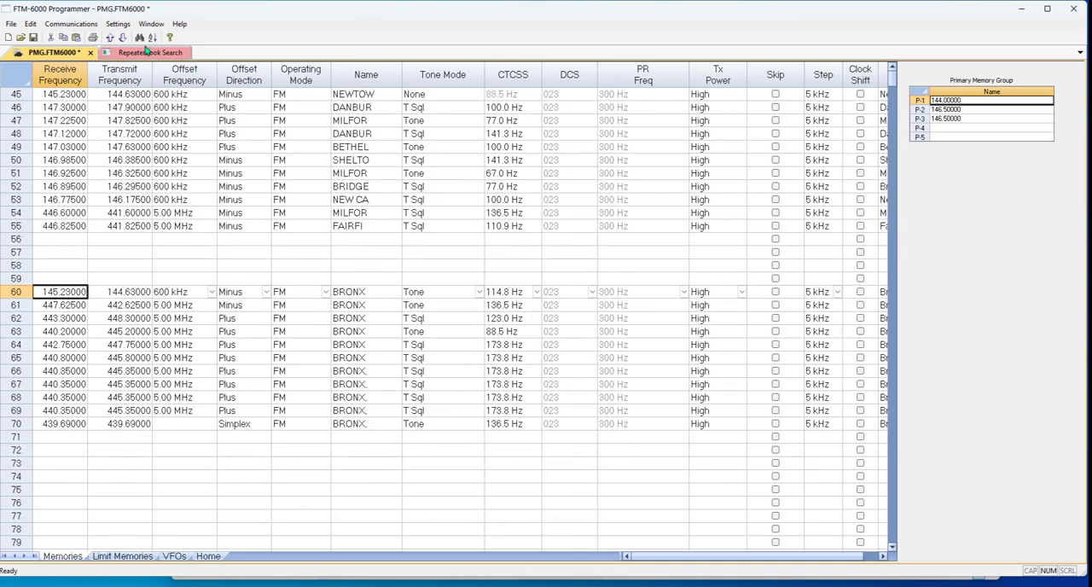
Step: Save the memory file under the new name 'Steve'1' via Save As
{"action": "left_click", "coordinate": [11, 24]}
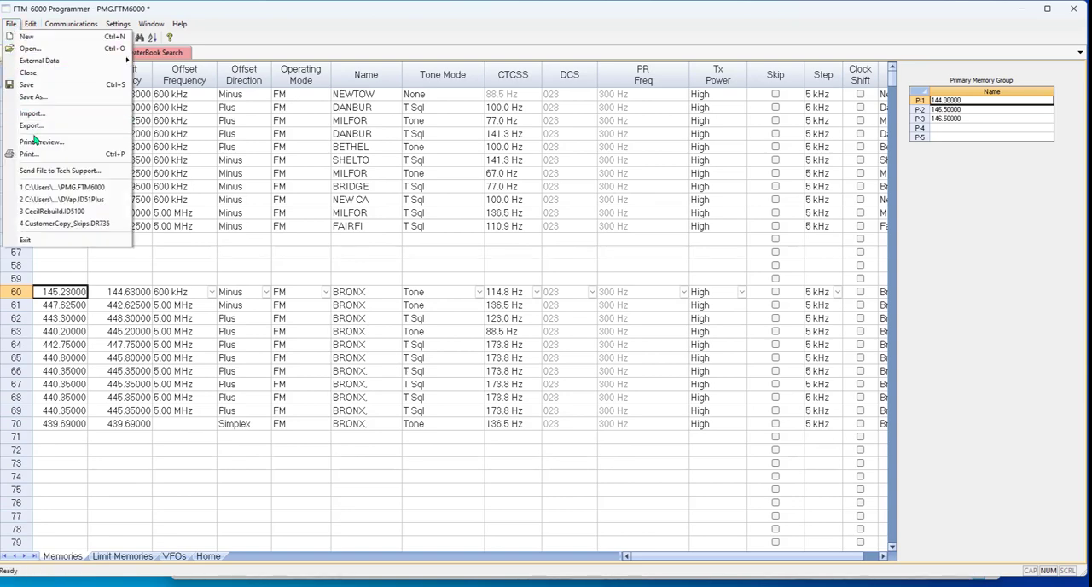
{"action": "left_click", "coordinate": [33, 97]}
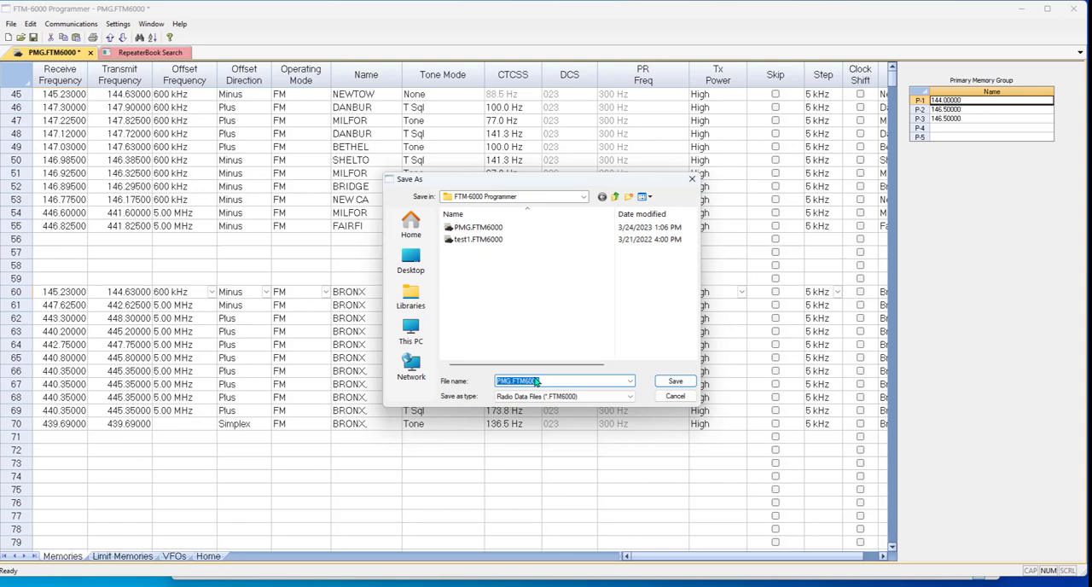
{"action": "type", "text": "S"}
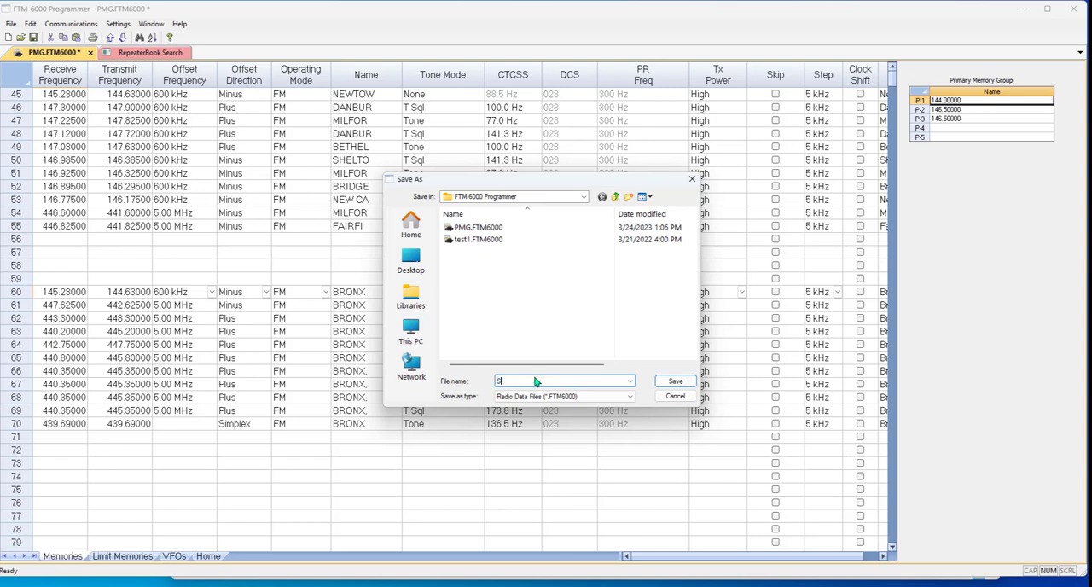
{"action": "type", "text": "Steve'1"}
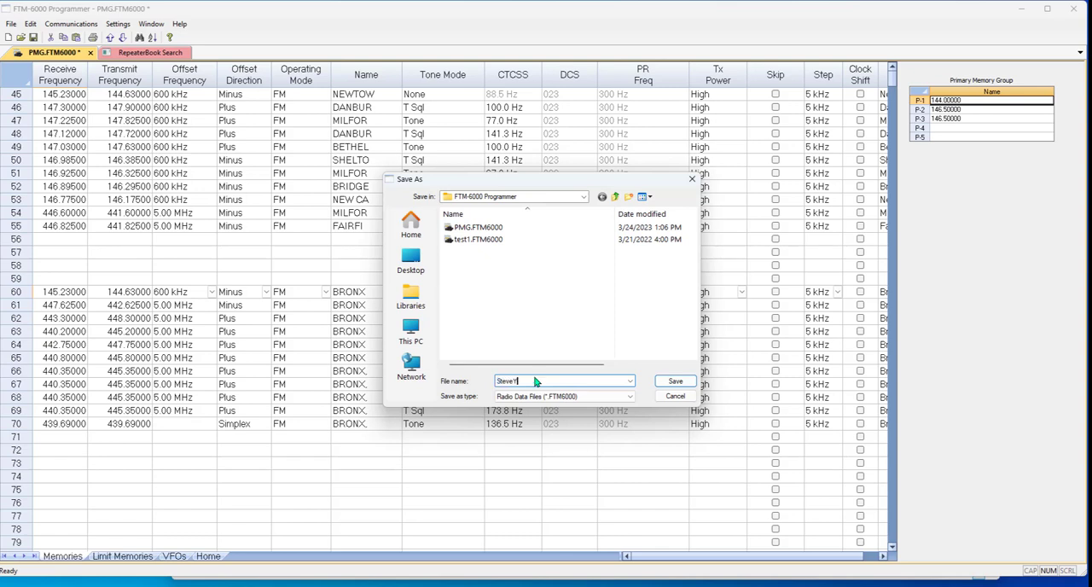
{"action": "left_click", "coordinate": [674, 380]}
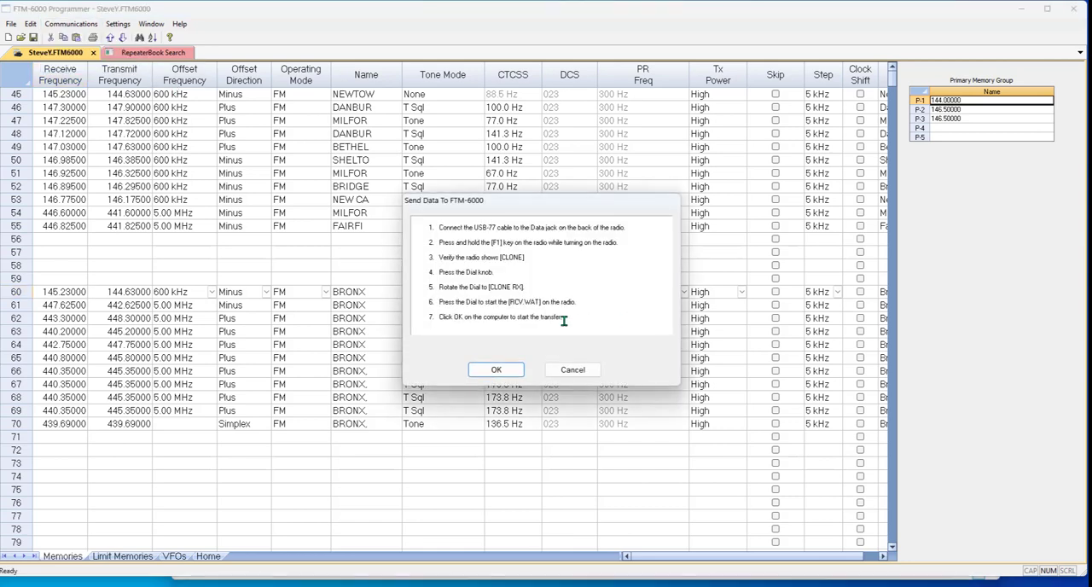
{"action": "mouse_move", "coordinate": [498, 331]}
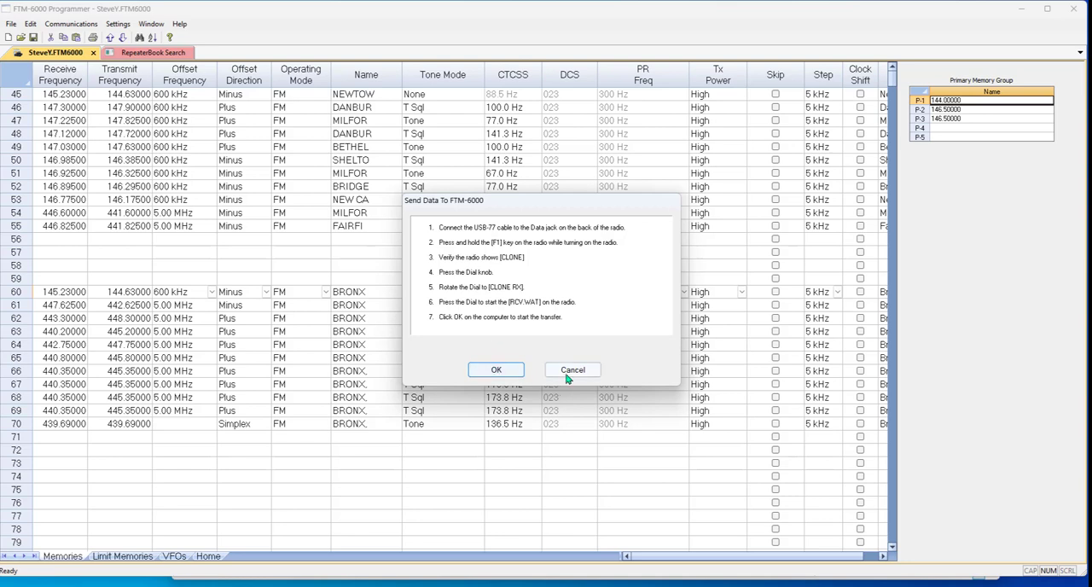
Step: Cancel the Send Data To FTM-6000 dialog and scroll back up the channel list
{"action": "left_click", "coordinate": [572, 369]}
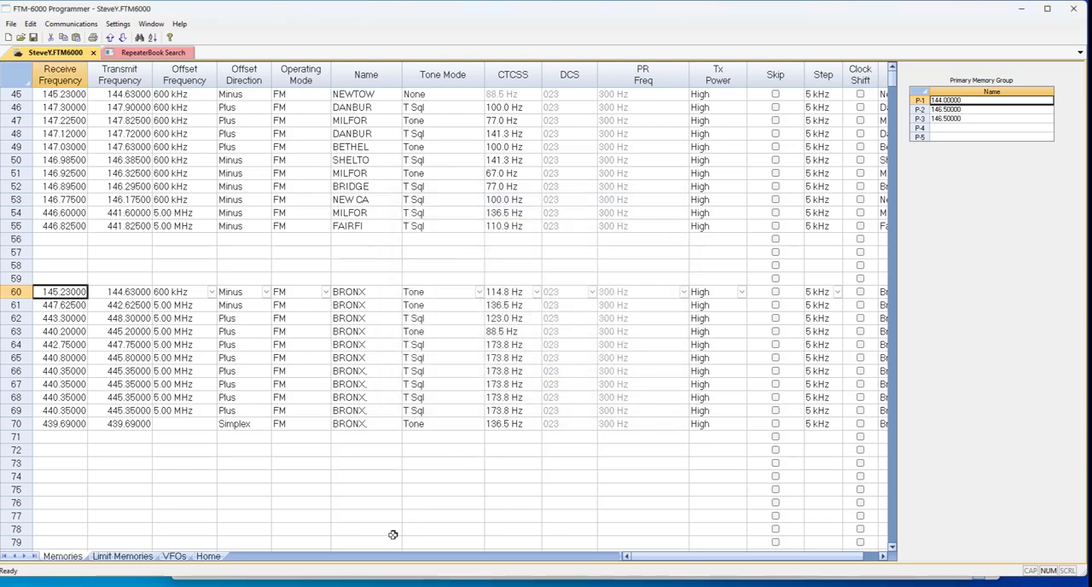
{"action": "mouse_move", "coordinate": [223, 485]}
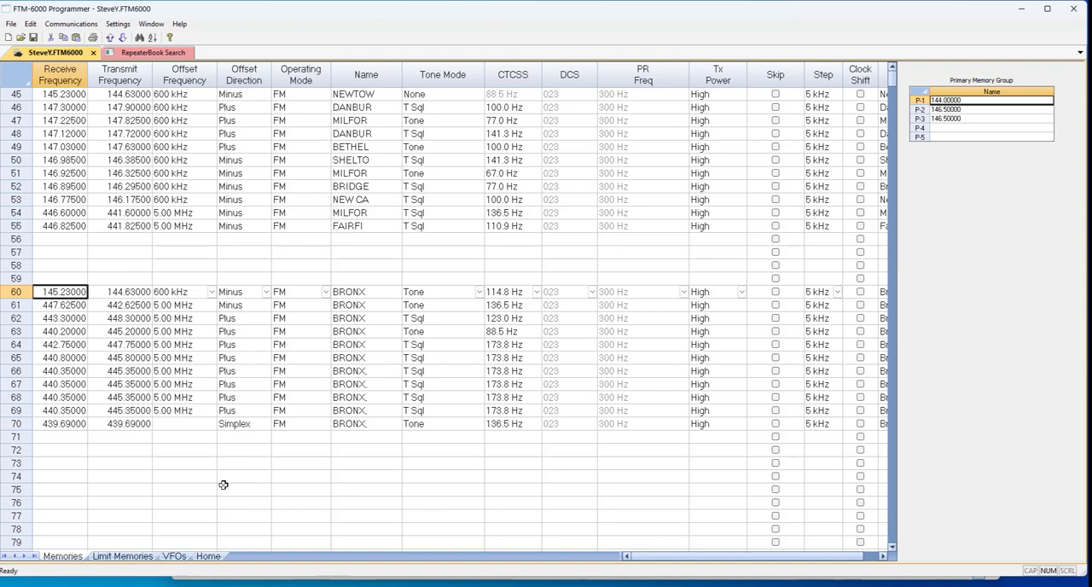
{"action": "scroll", "scroll_direction": "up", "scroll_amount": 3}
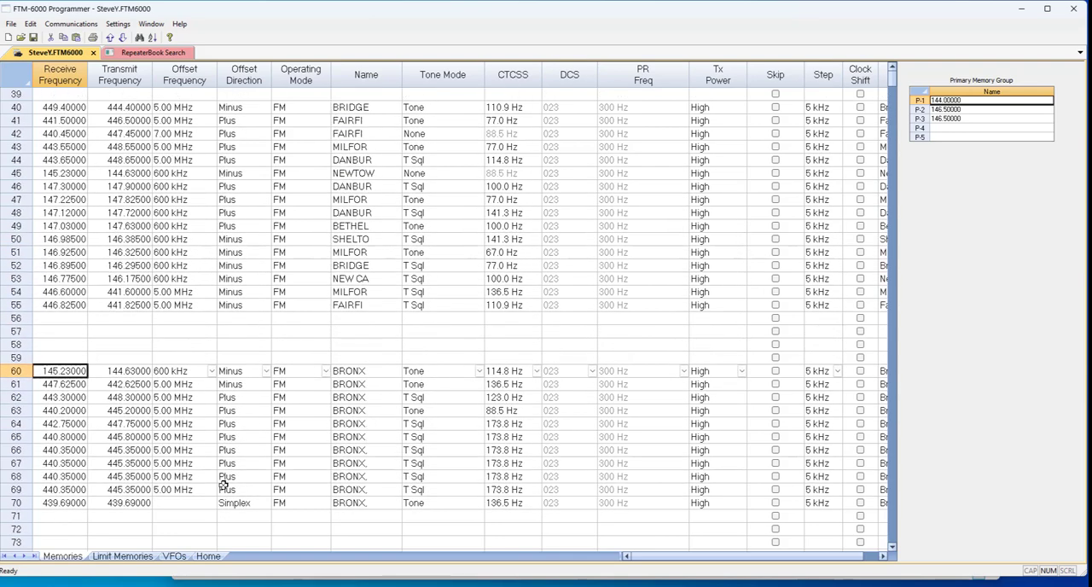
{"action": "scroll", "scroll_direction": "up", "scroll_amount": 3}
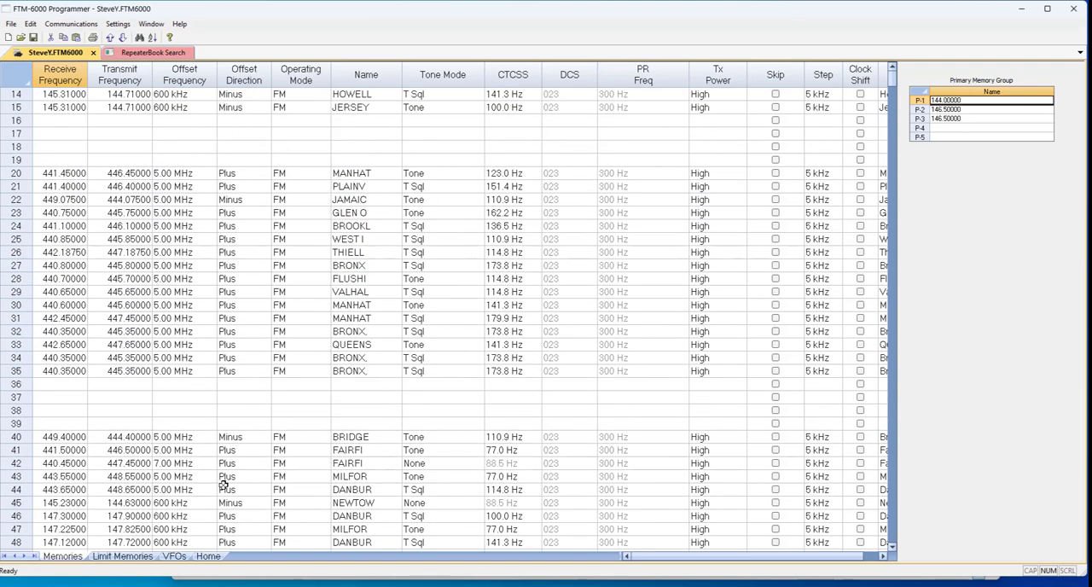
{"action": "scroll", "scroll_direction": "up", "scroll_amount": 3}
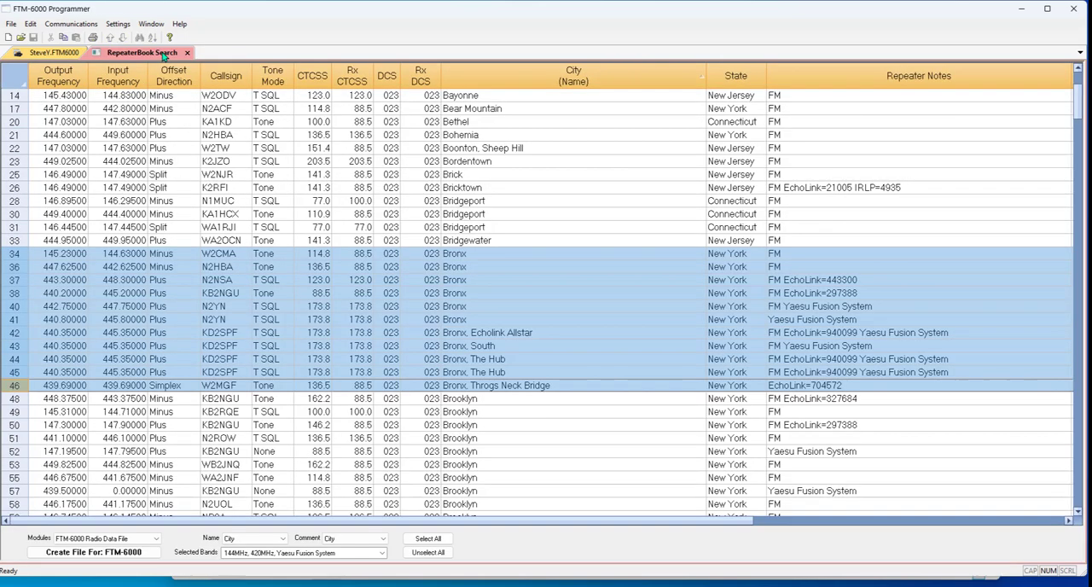
{"action": "mouse_move", "coordinate": [706, 286]}
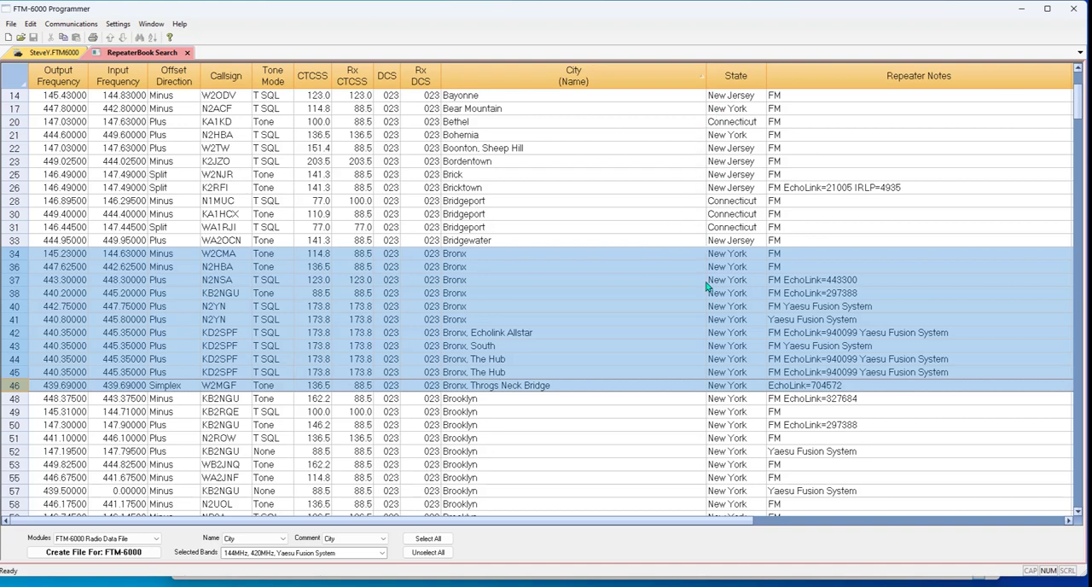
{"action": "mouse_move", "coordinate": [572, 411]}
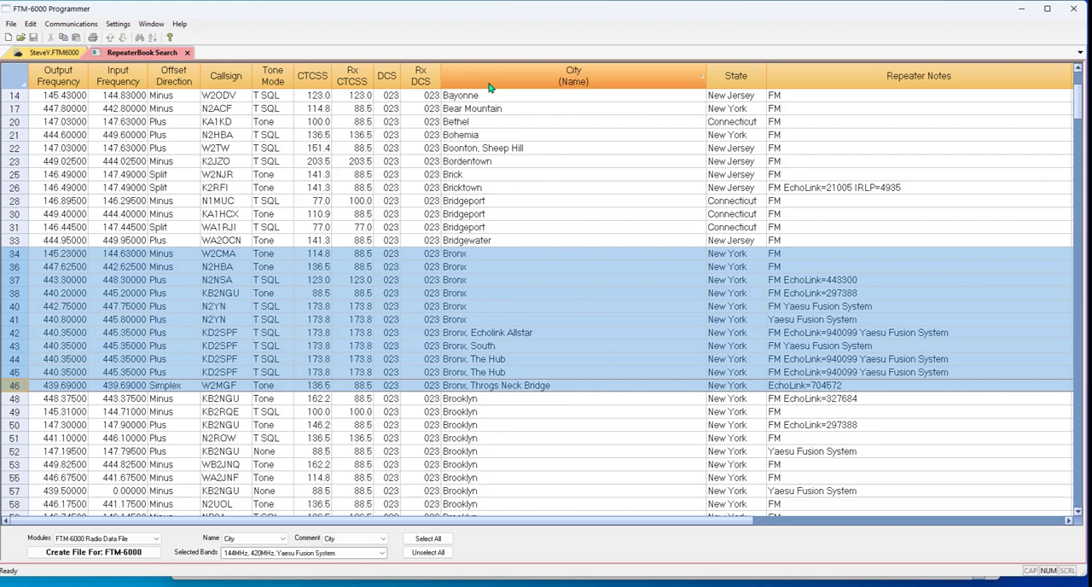
{"action": "mouse_move", "coordinate": [518, 83]}
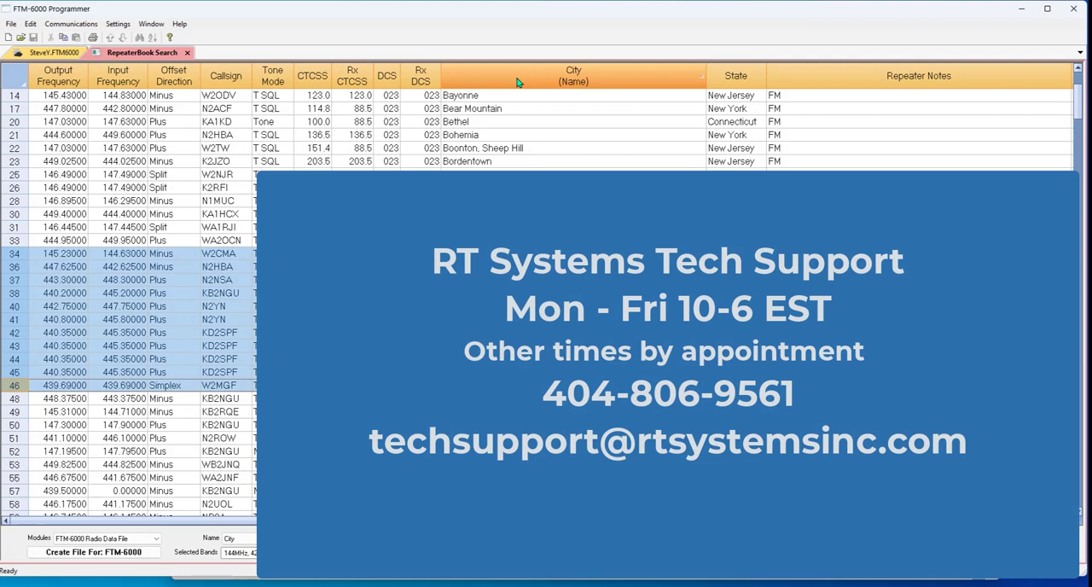
{"action": "mouse_move", "coordinate": [631, 15]}
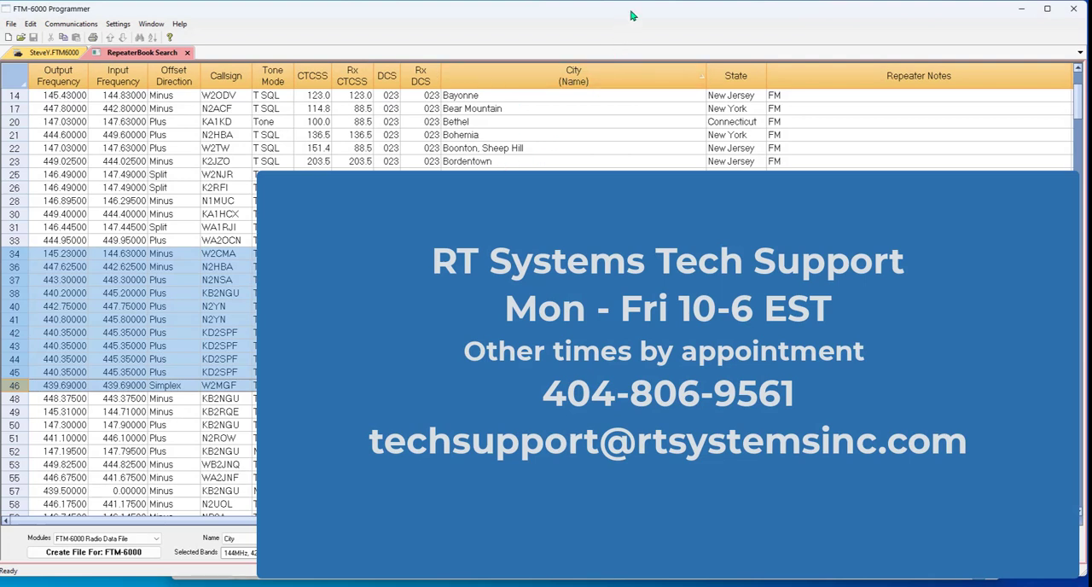